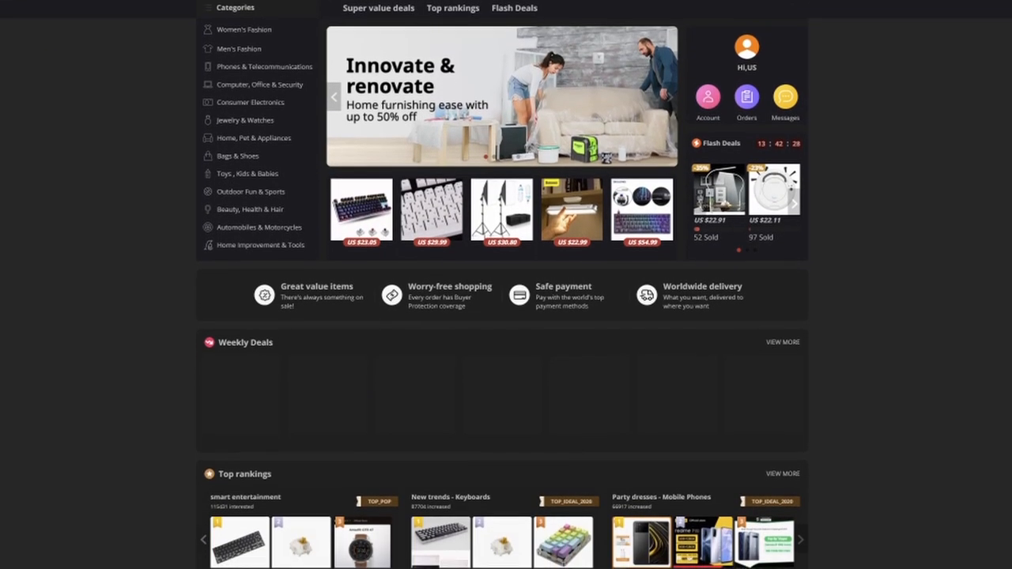
Step: Browse down the keycaps for mechanical keyboard search results
scroll("down", 3)
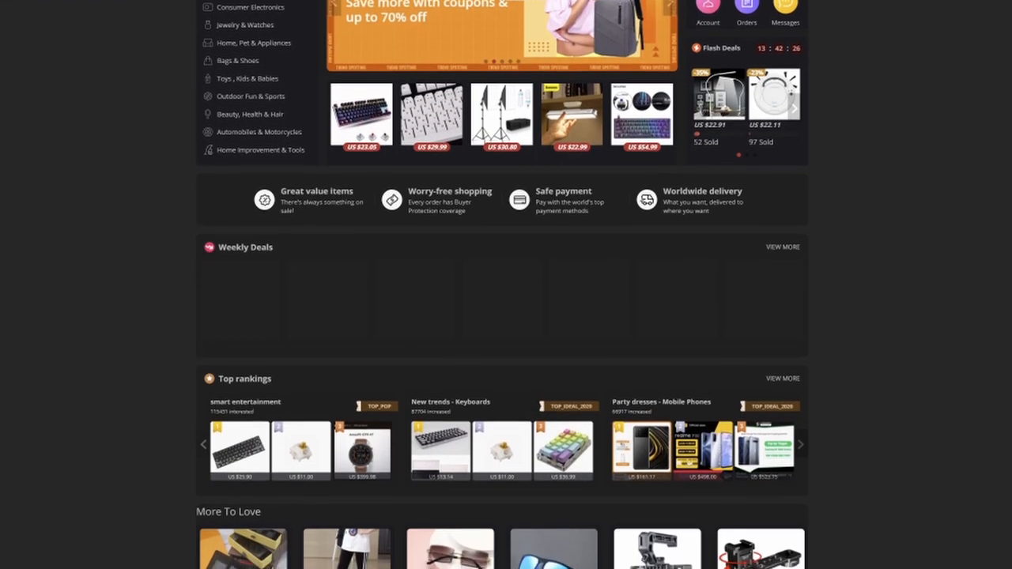
scroll("down", 3)
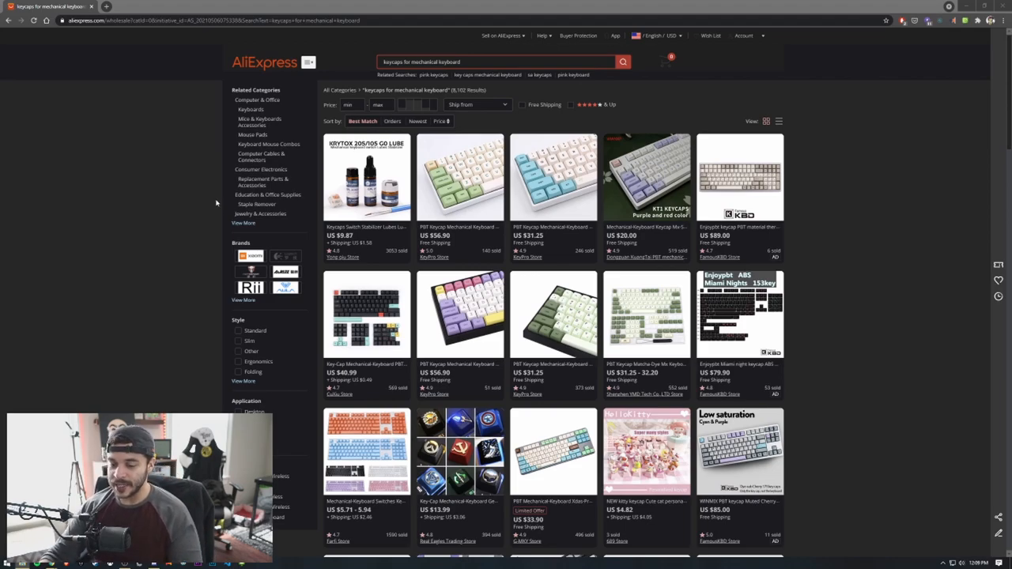
mouse_move(210, 192)
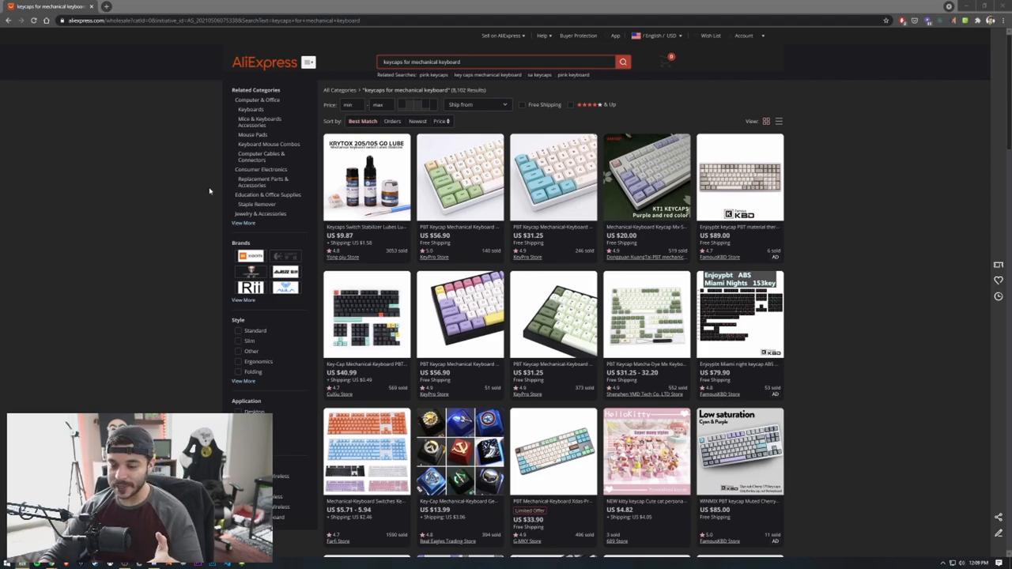
mouse_move(430, 72)
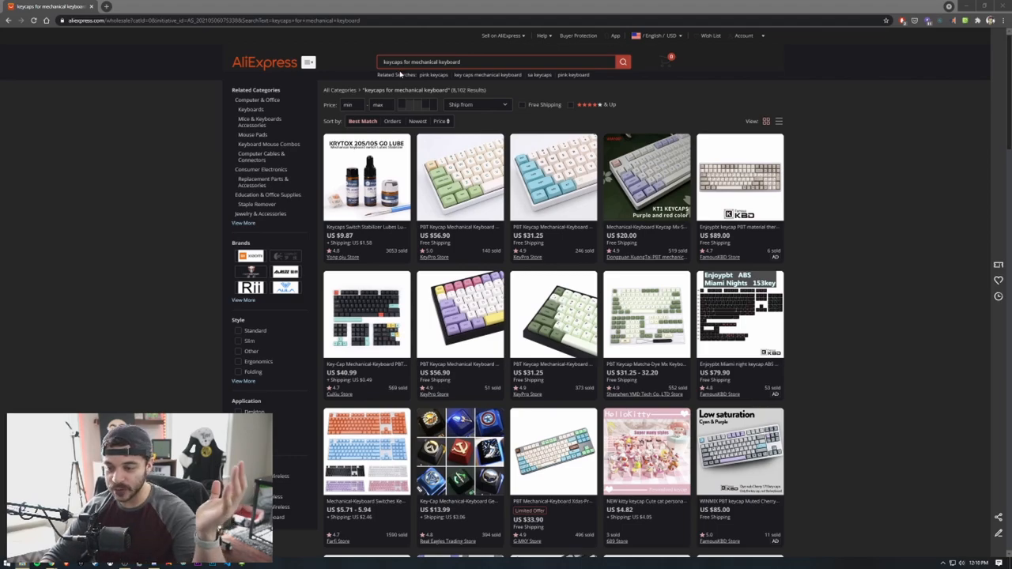
mouse_move(519, 95)
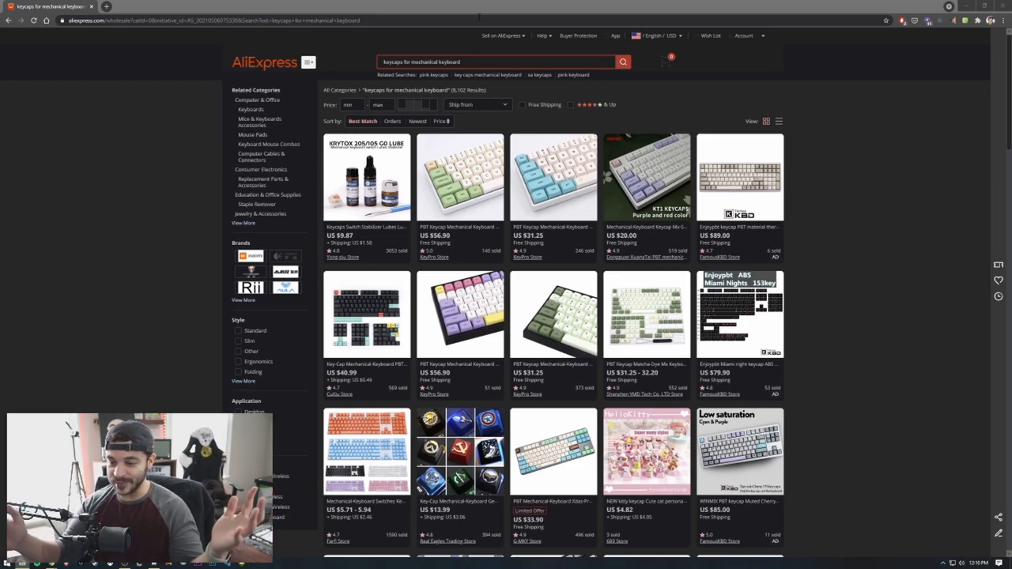
mouse_move(453, 240)
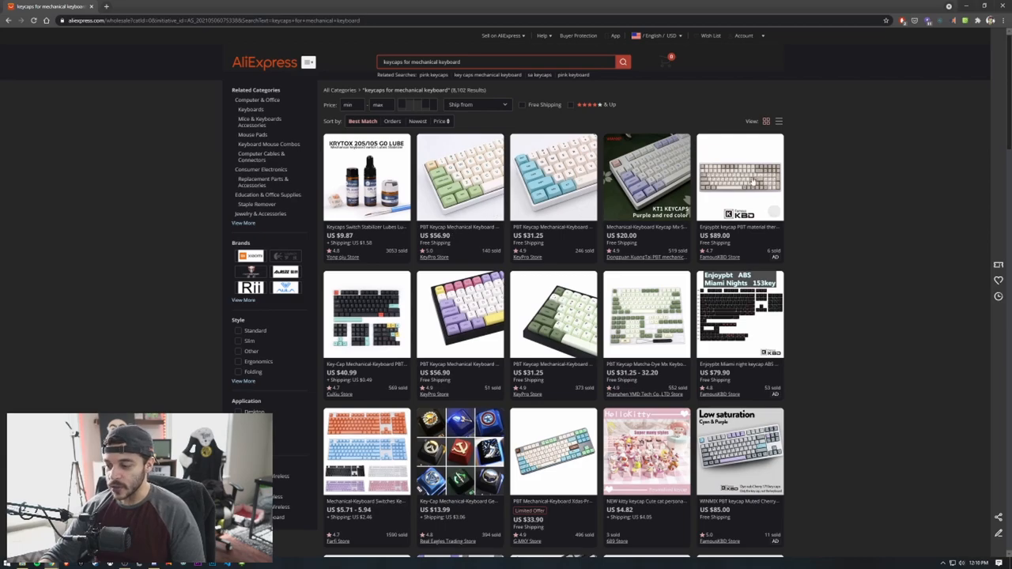
Step: Scroll through the keycap results while narrowing them by price range
scroll("down", 3)
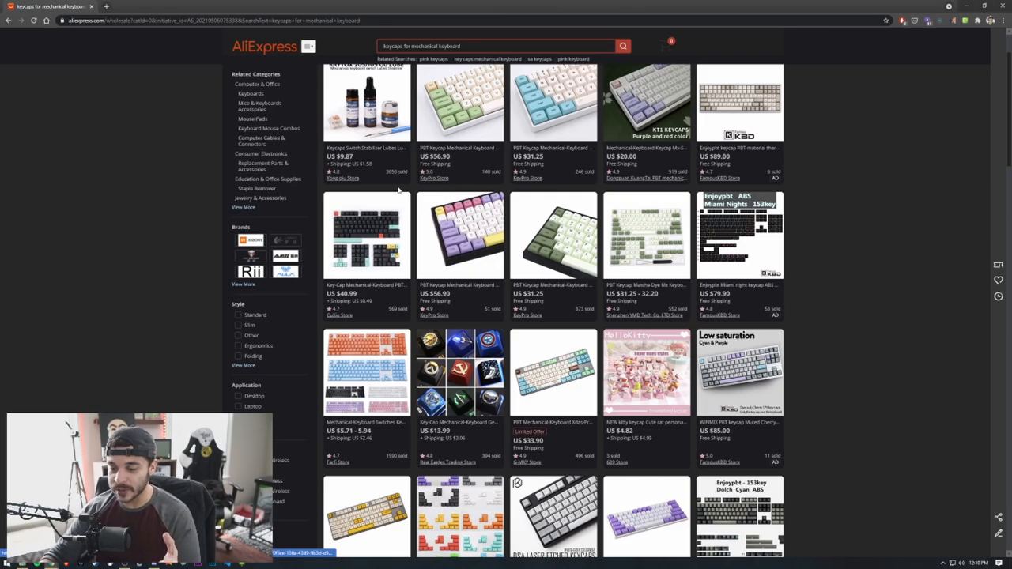
scroll("down", 3)
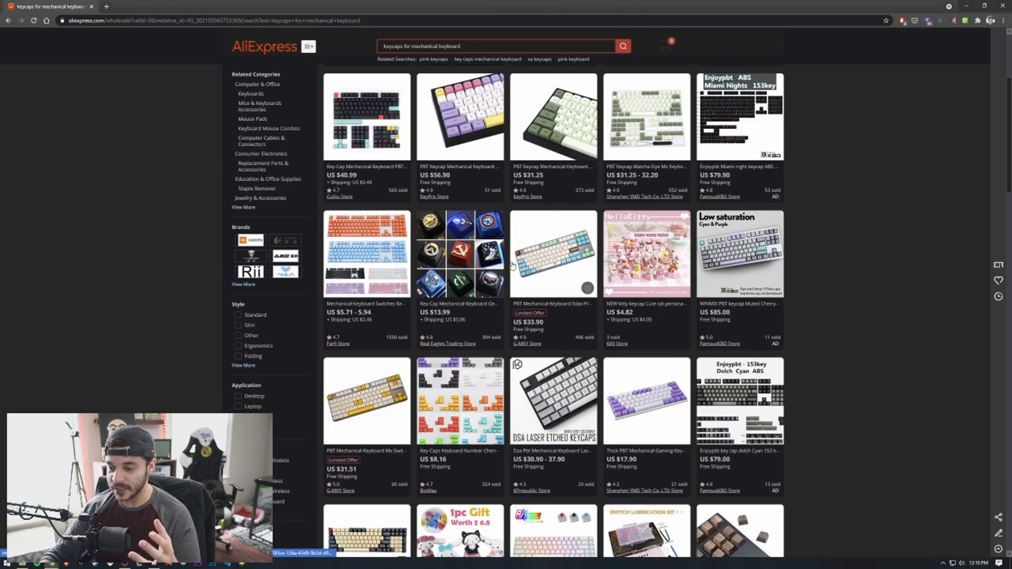
mouse_move(514, 250)
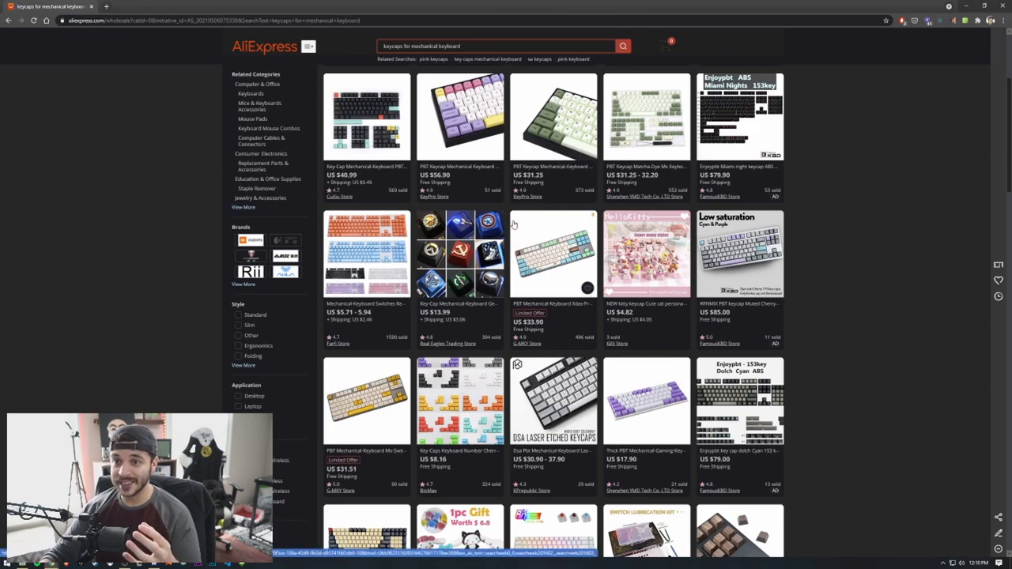
mouse_move(462, 157)
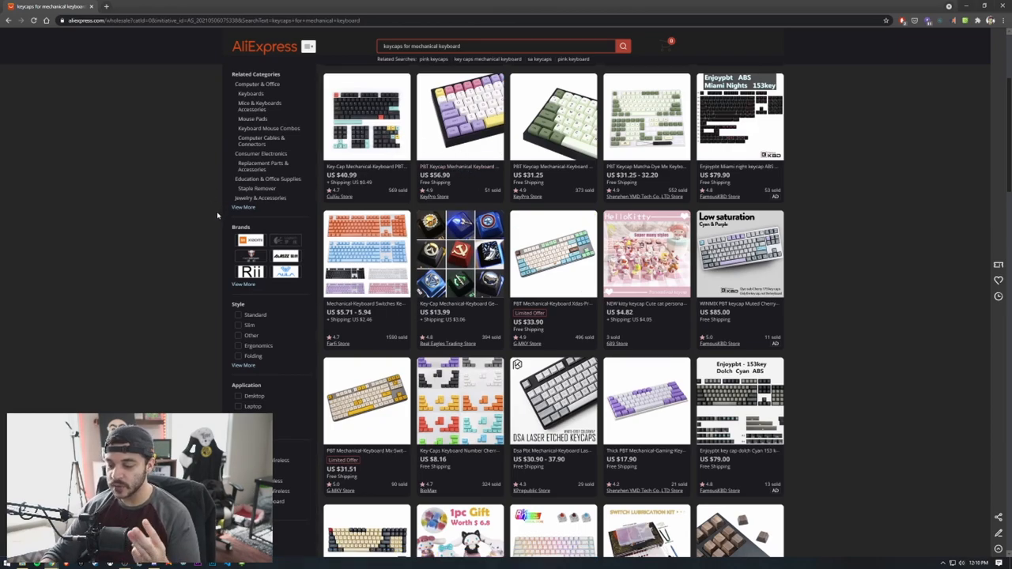
scroll("down", 3)
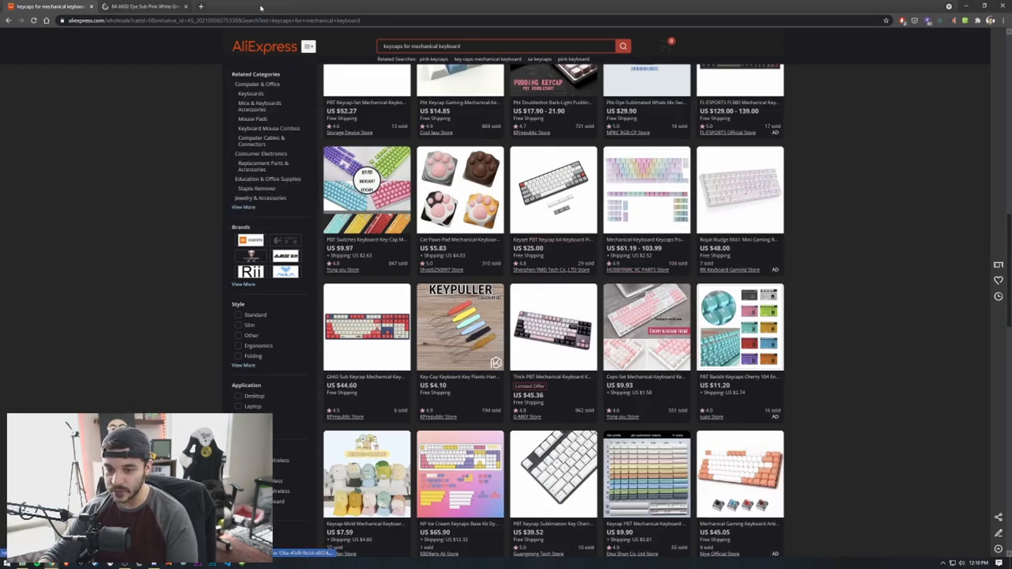
mouse_move(142, 7)
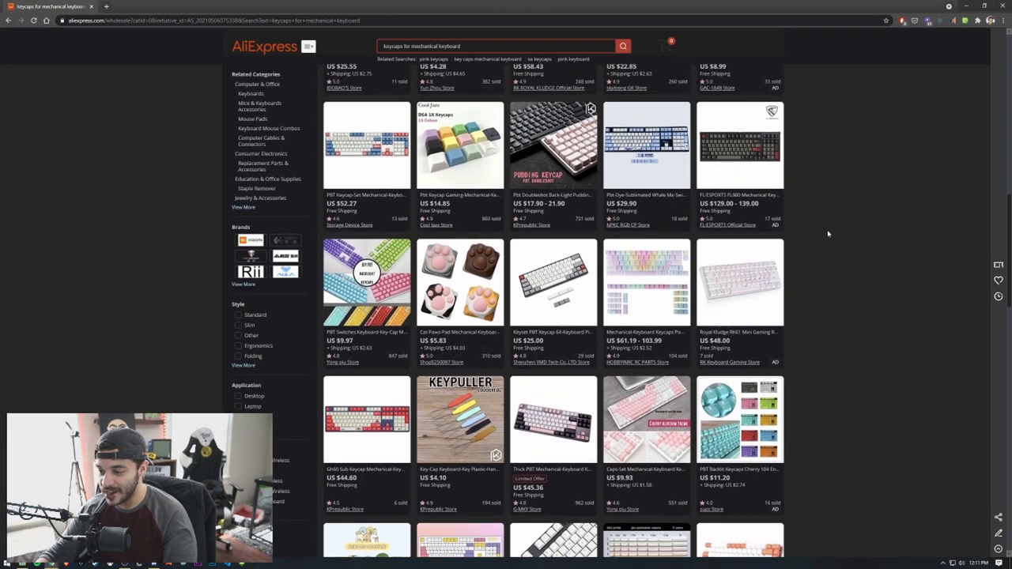
scroll("up", 3)
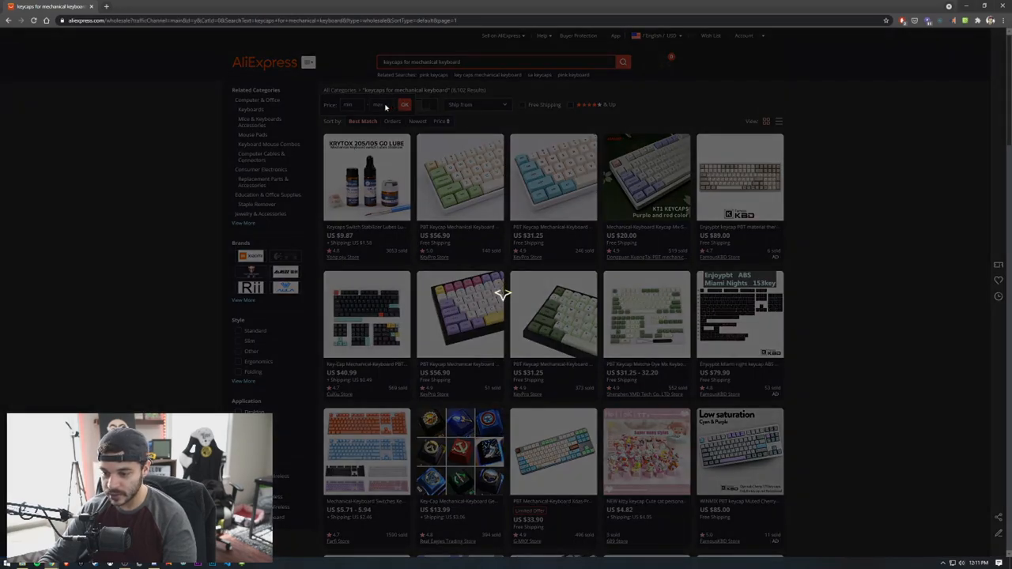
Step: View the colourful 10-key keycap set's photos and colour options, then close it
left_click(405, 104)
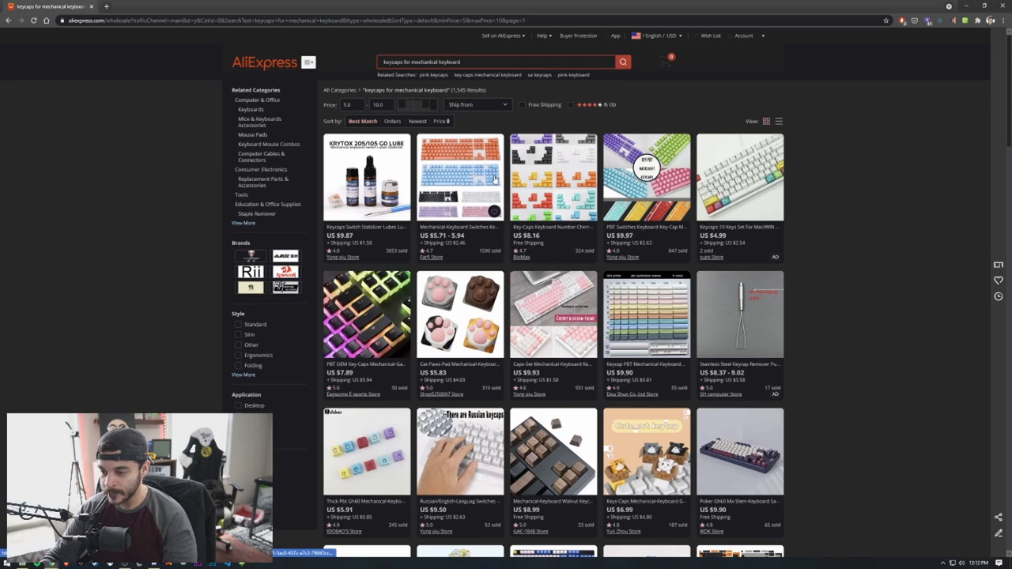
mouse_move(708, 171)
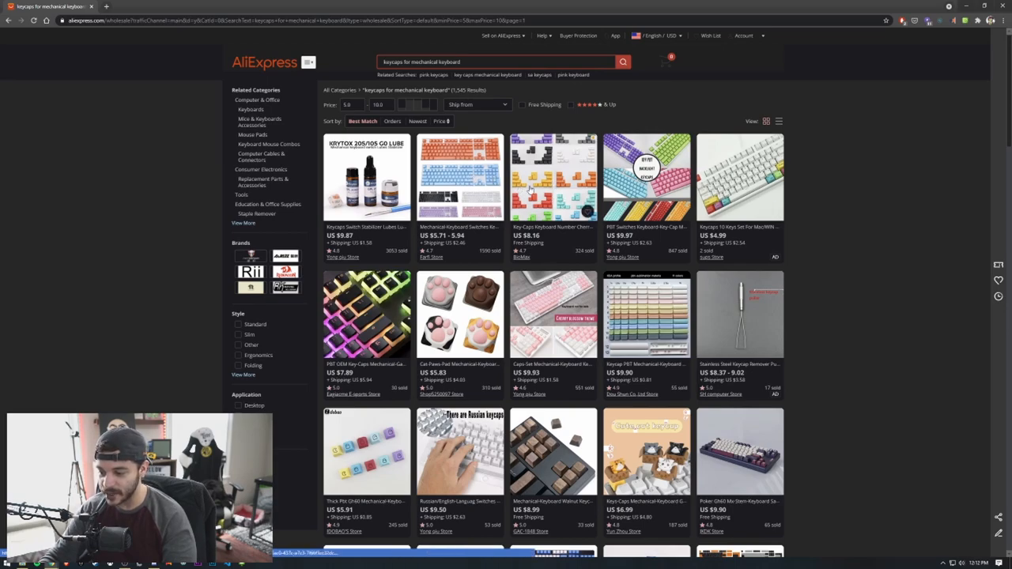
scroll("down", 3)
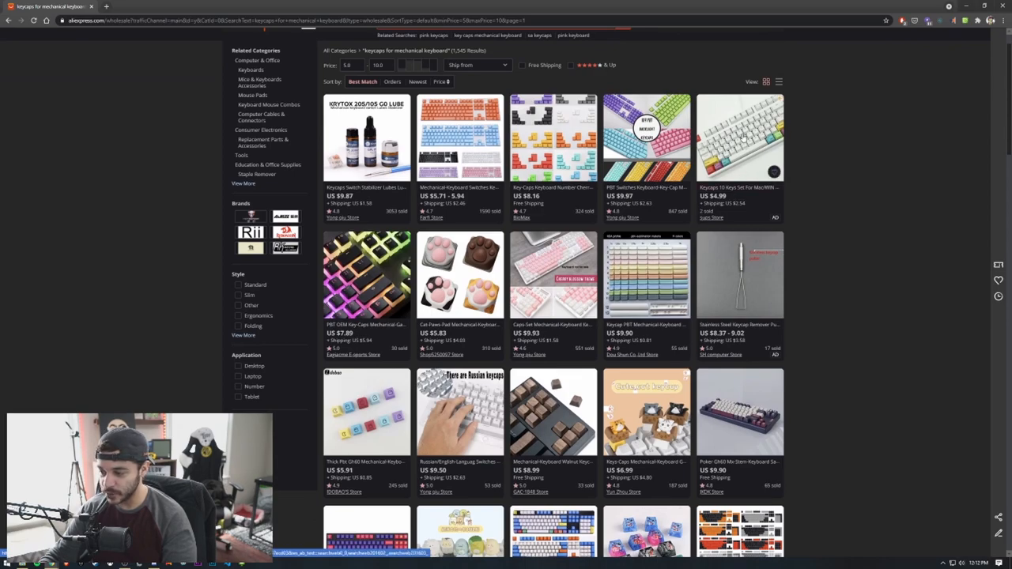
left_click(741, 140)
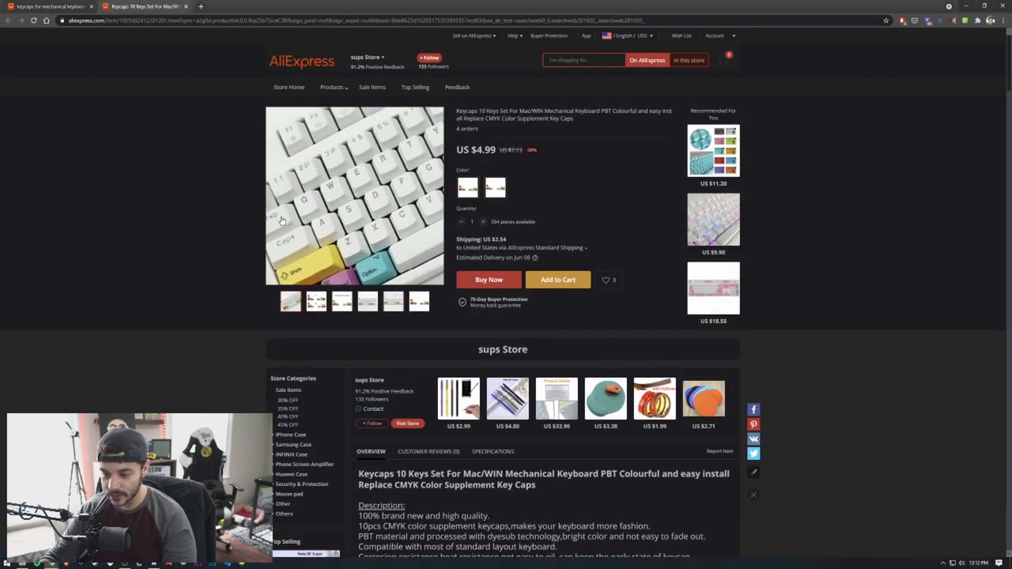
left_click(291, 301)
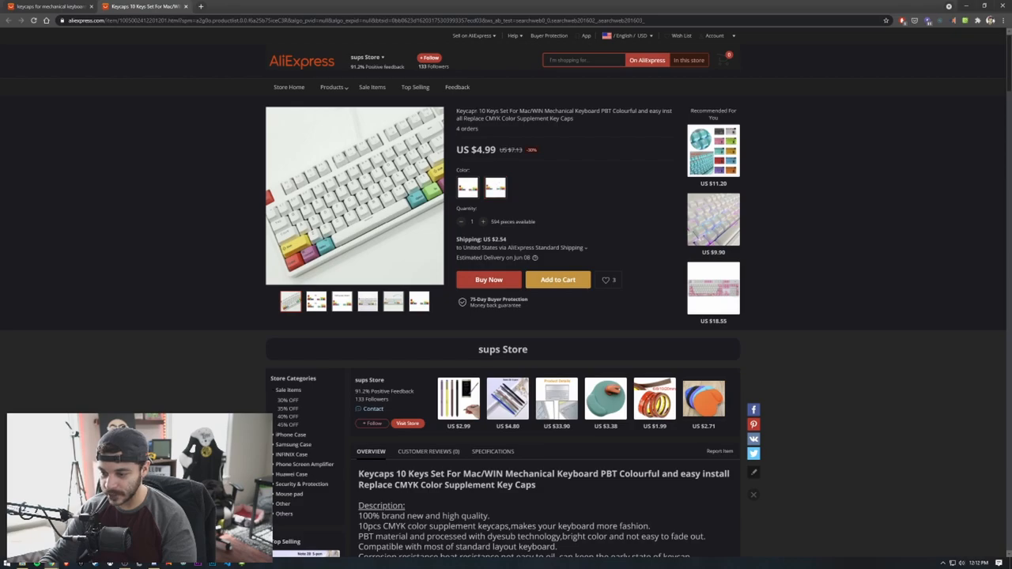
mouse_move(531, 109)
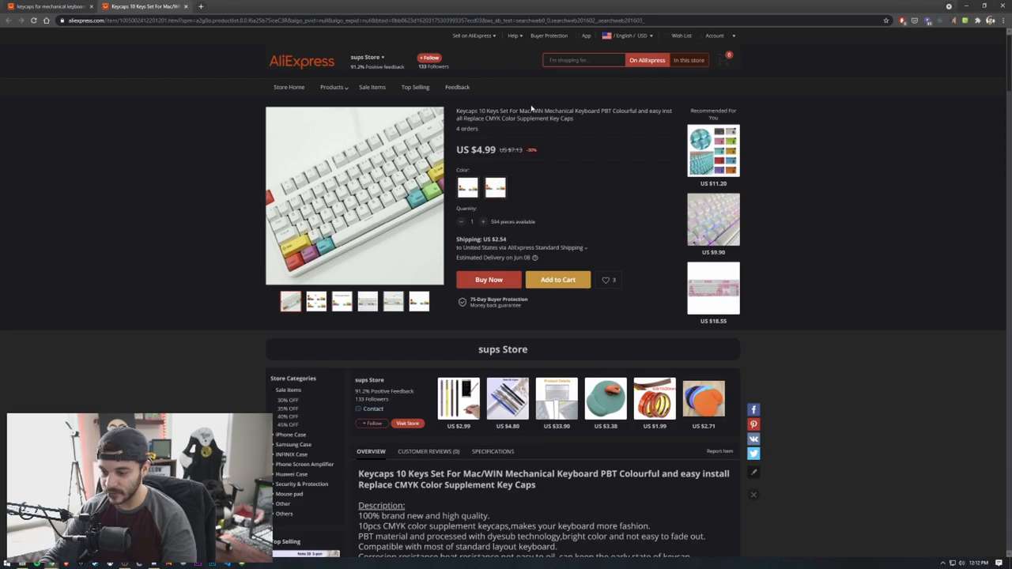
left_click(468, 186)
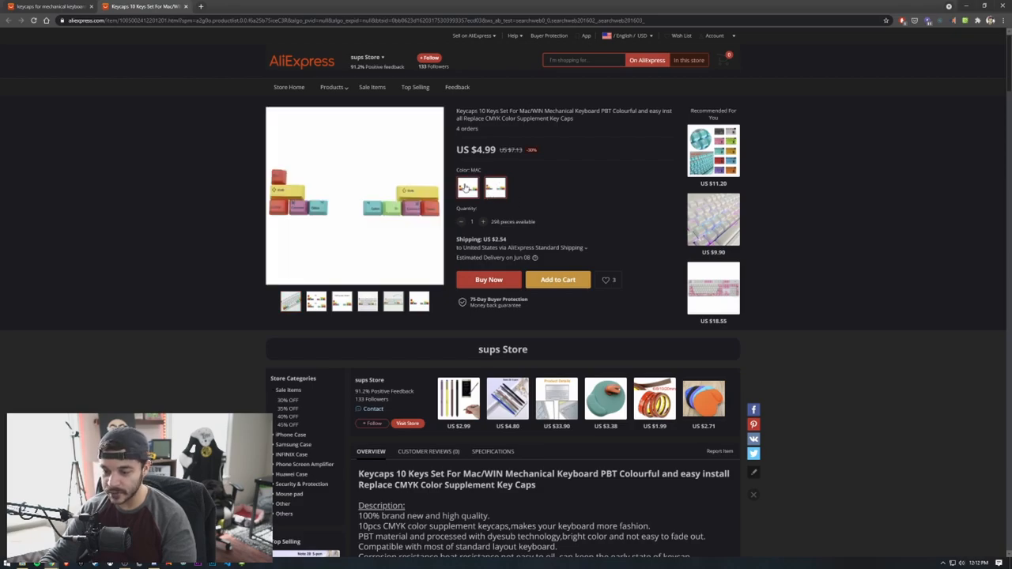
left_click(466, 187)
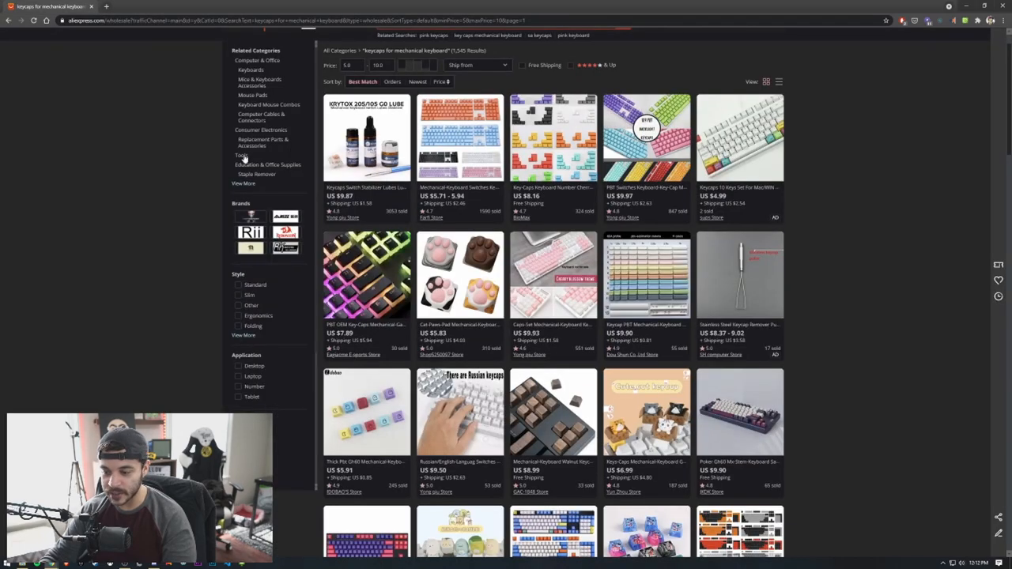
Step: Open the 104-key backlit PBT OEM keycap listing in a new tab
scroll("down", 3)
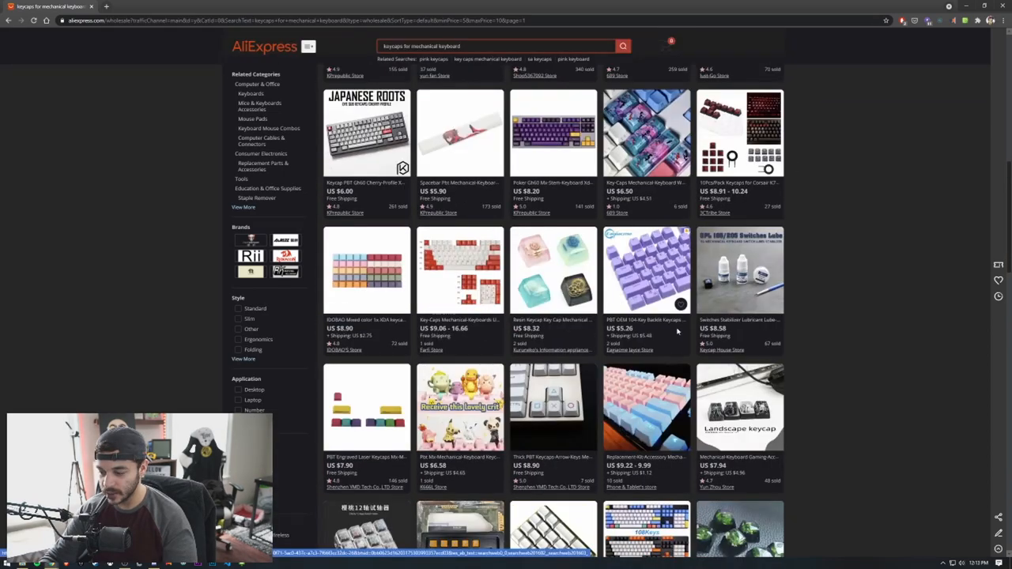
middle_click(647, 270)
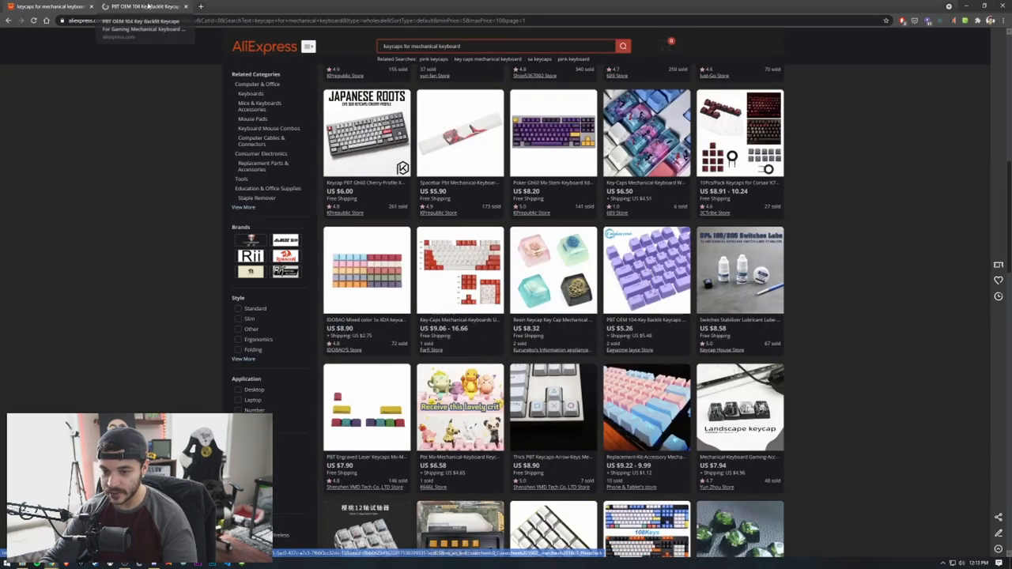
left_click(645, 269)
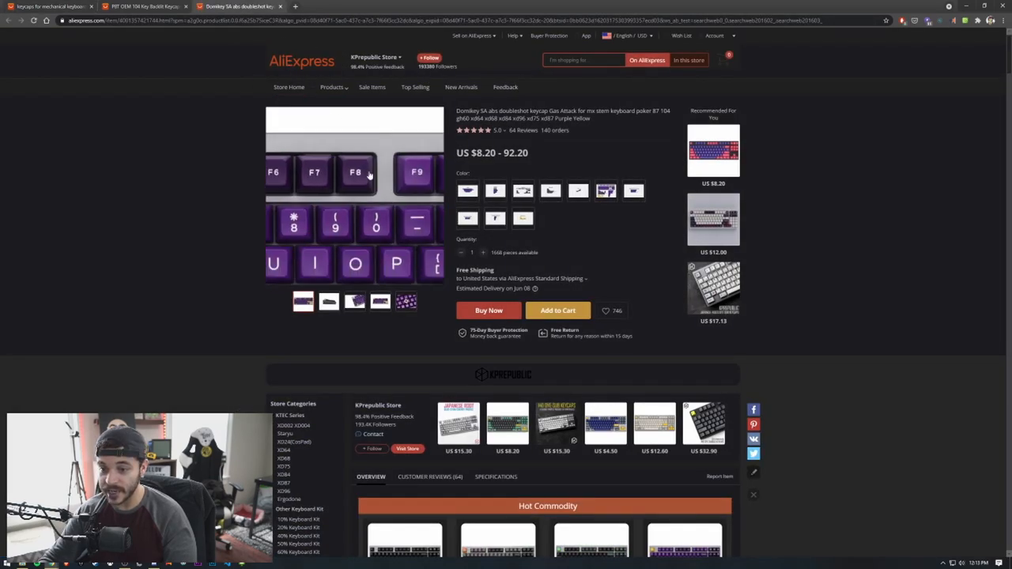
left_click(522, 190)
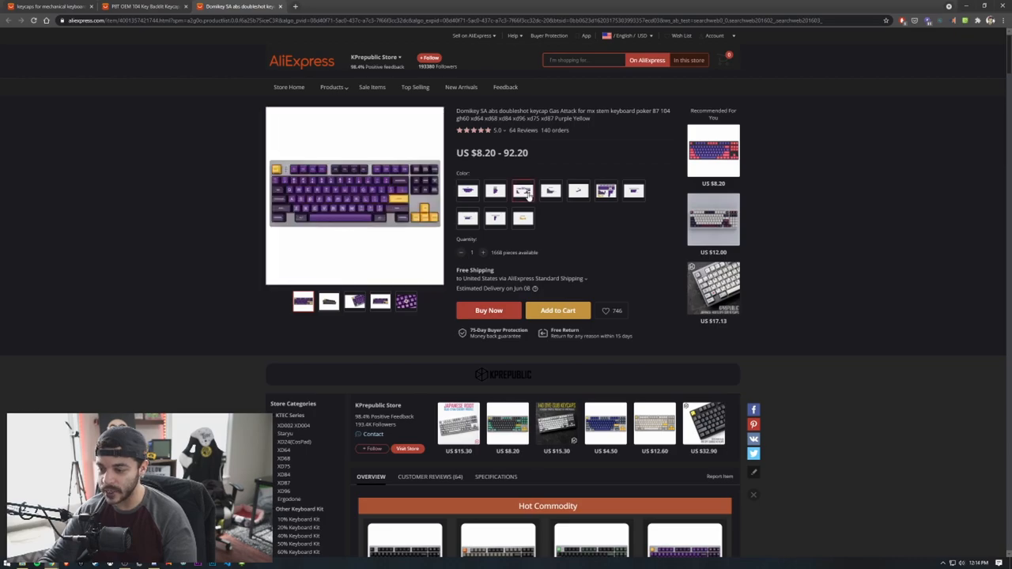
left_click(522, 190)
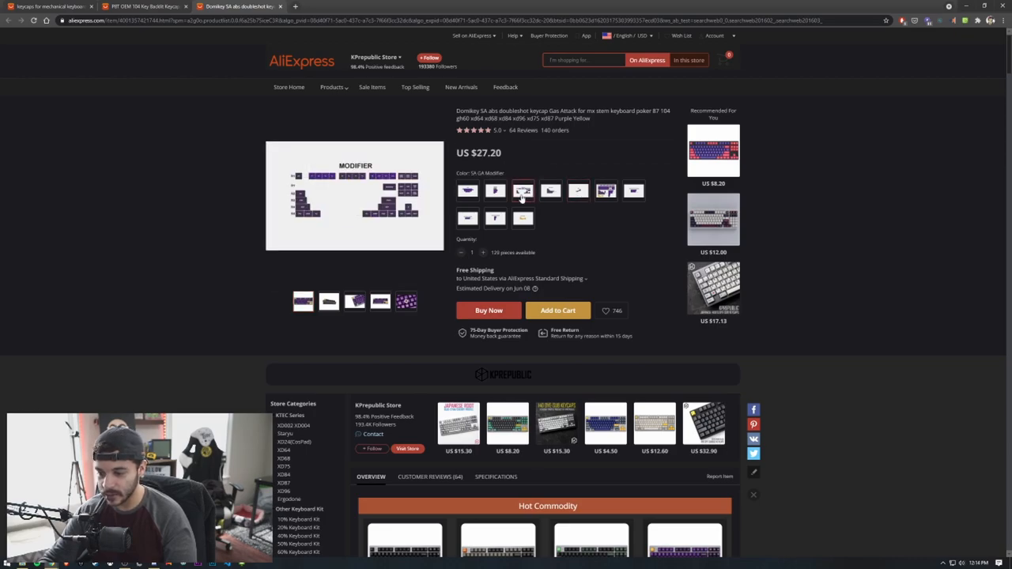
left_click(495, 190)
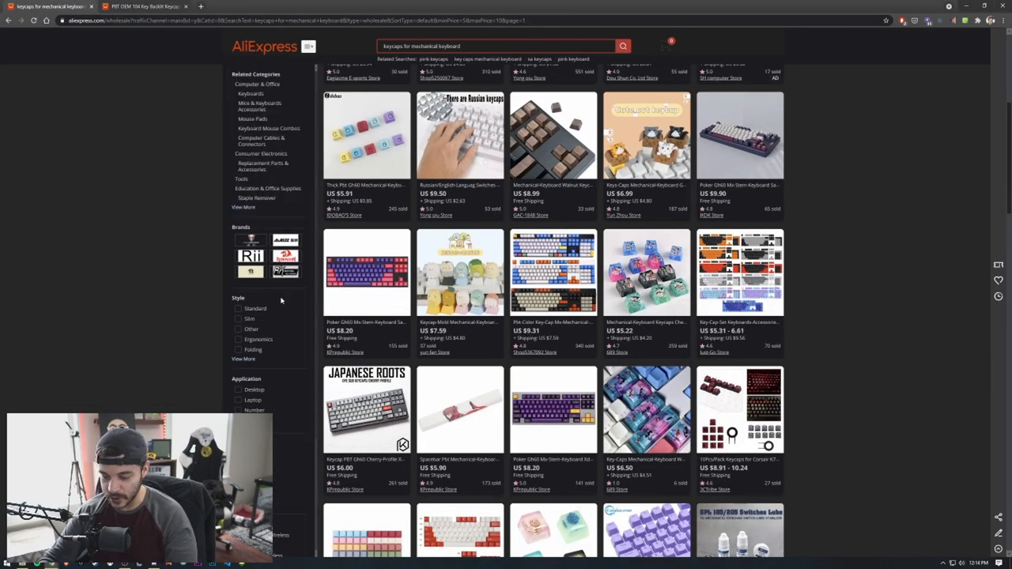
Step: Open the pudding-style PBT OEM keycap listing and review its backlit photos
scroll("up", 3)
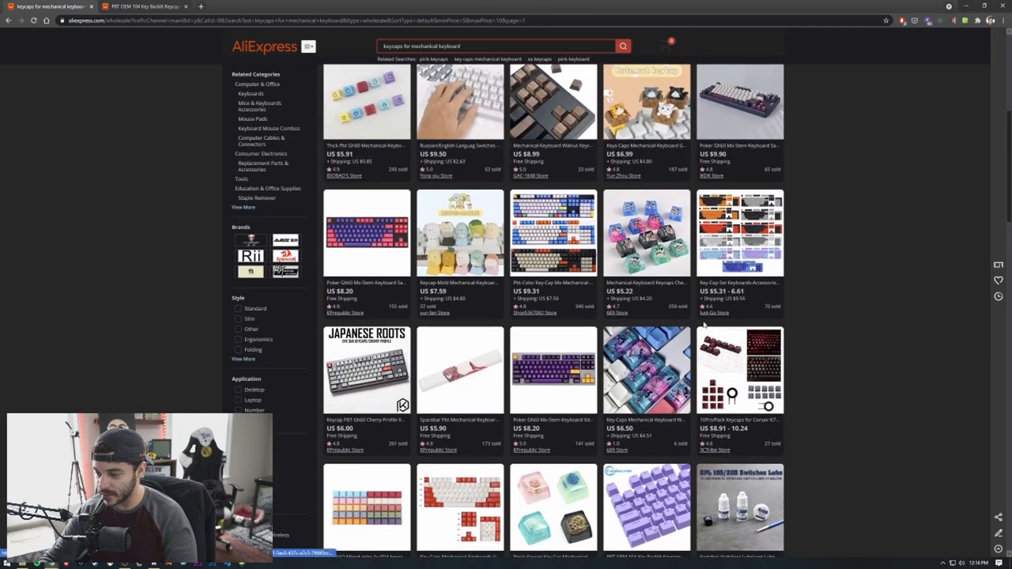
scroll("down", 3)
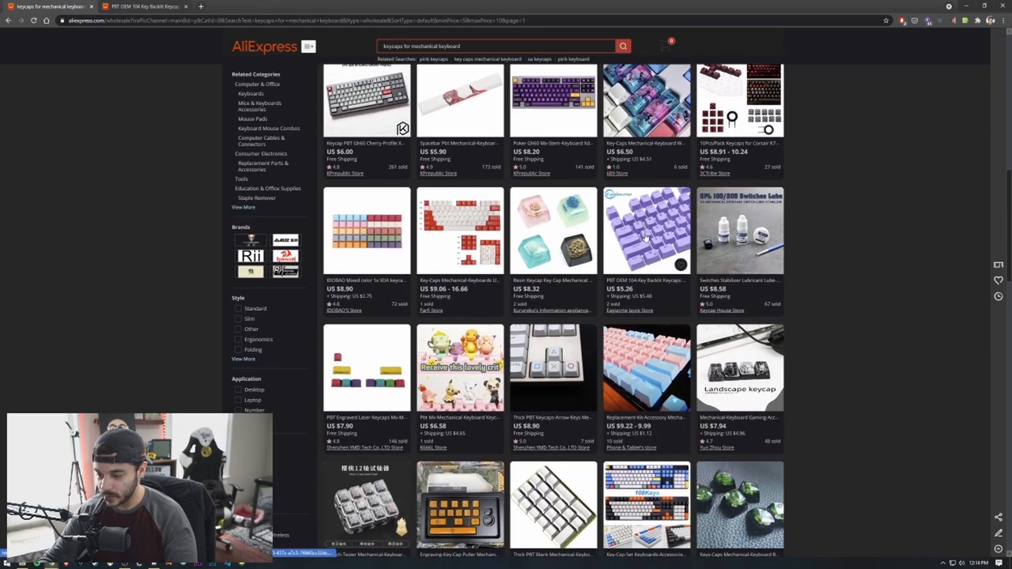
left_click(645, 229)
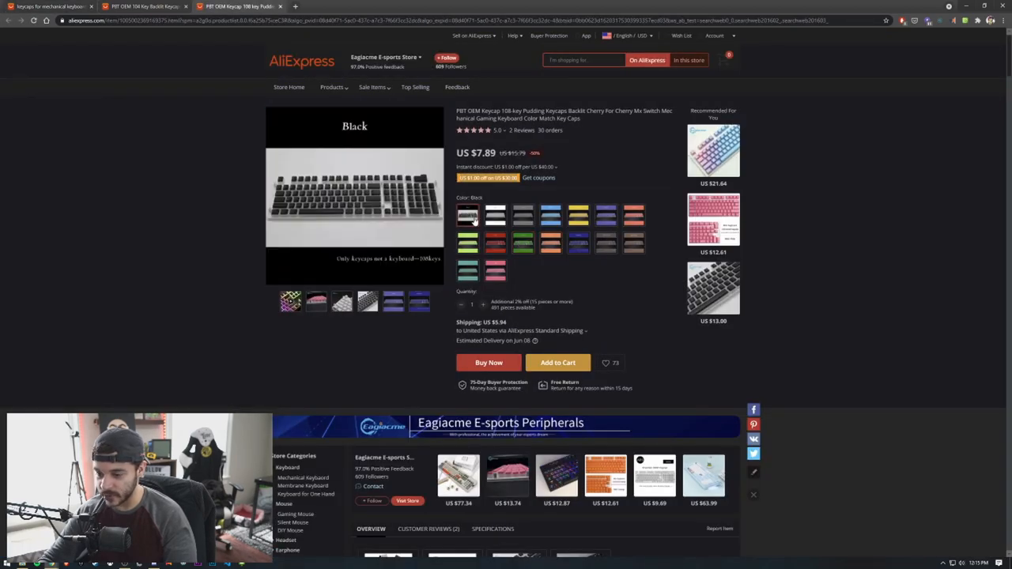
left_click(342, 301)
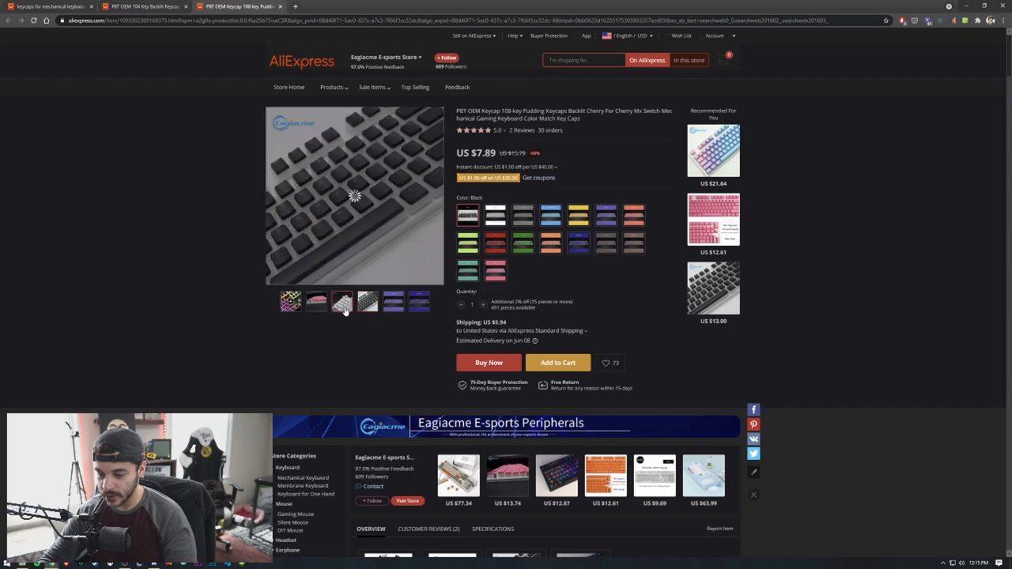
left_click(342, 301)
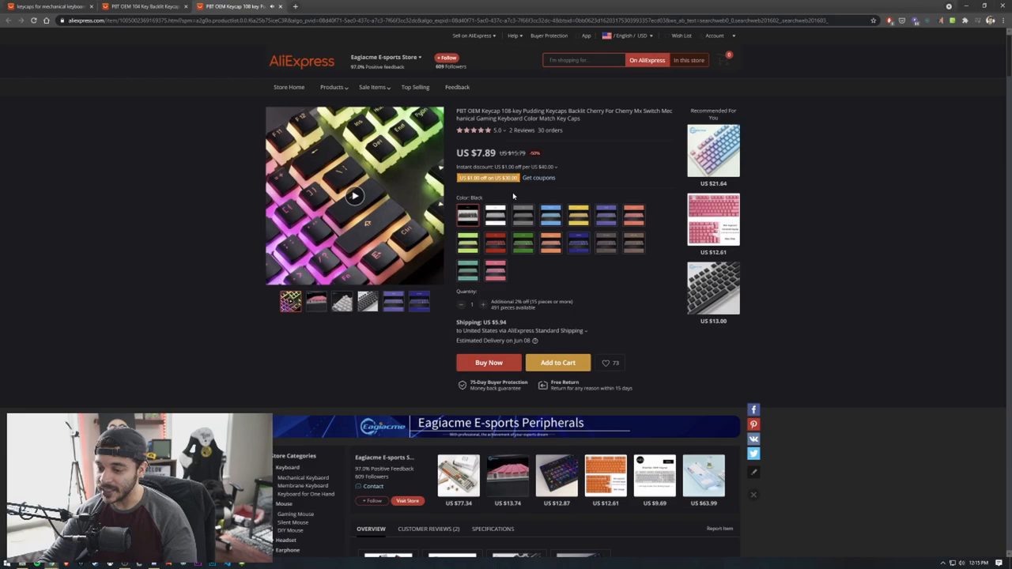
mouse_move(617, 155)
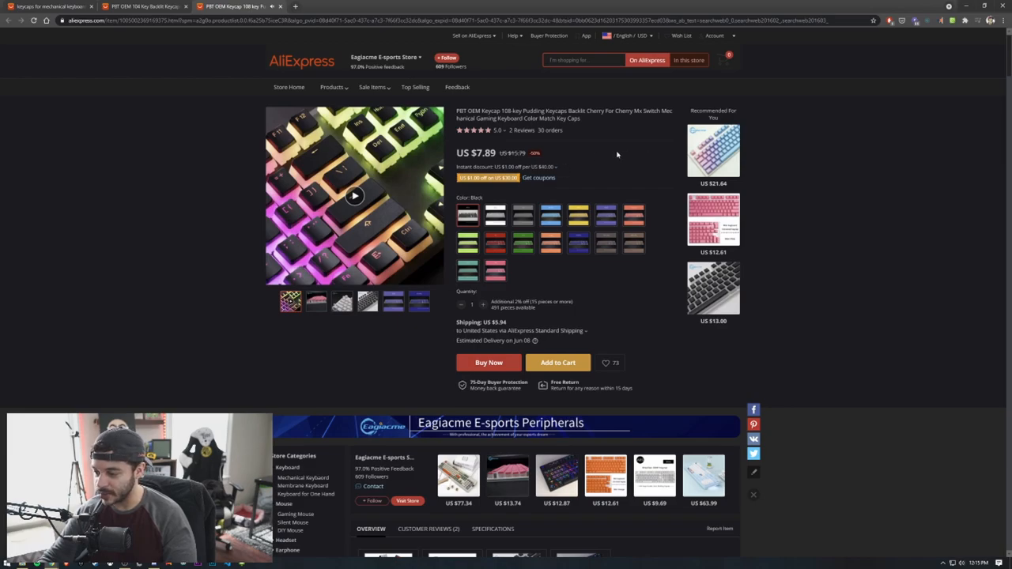
scroll("down", 3)
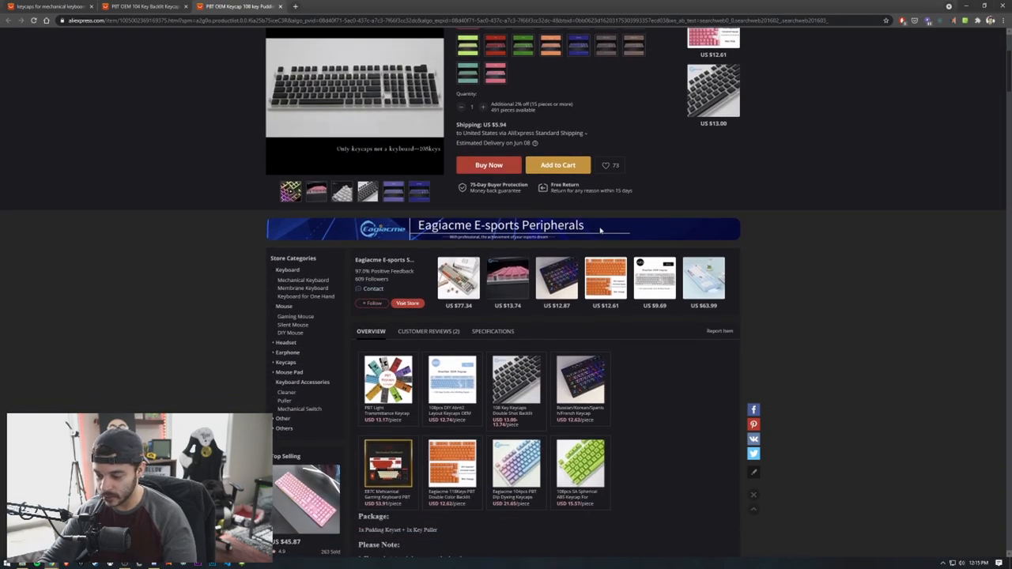
scroll("up", 3)
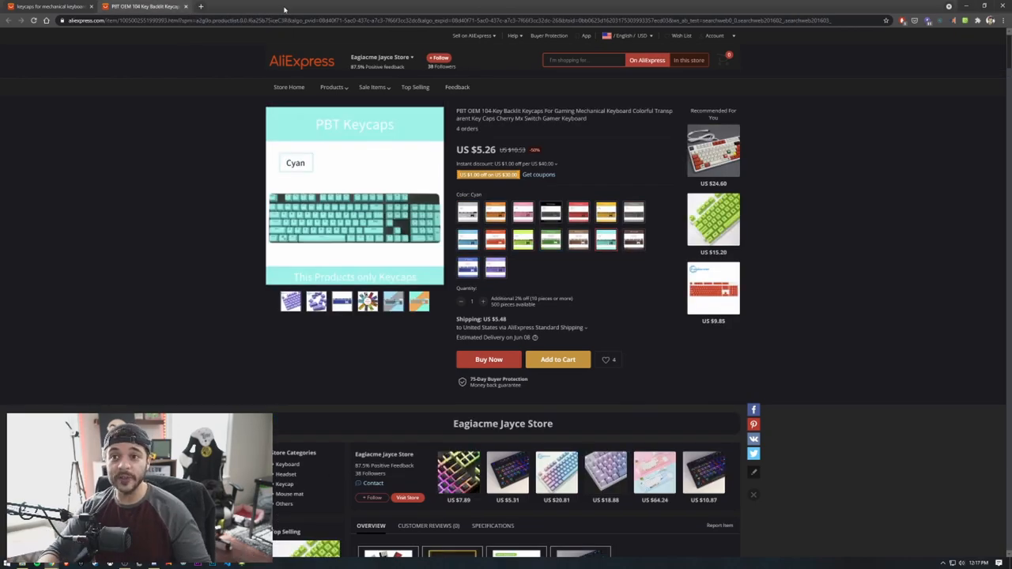
mouse_move(188, 40)
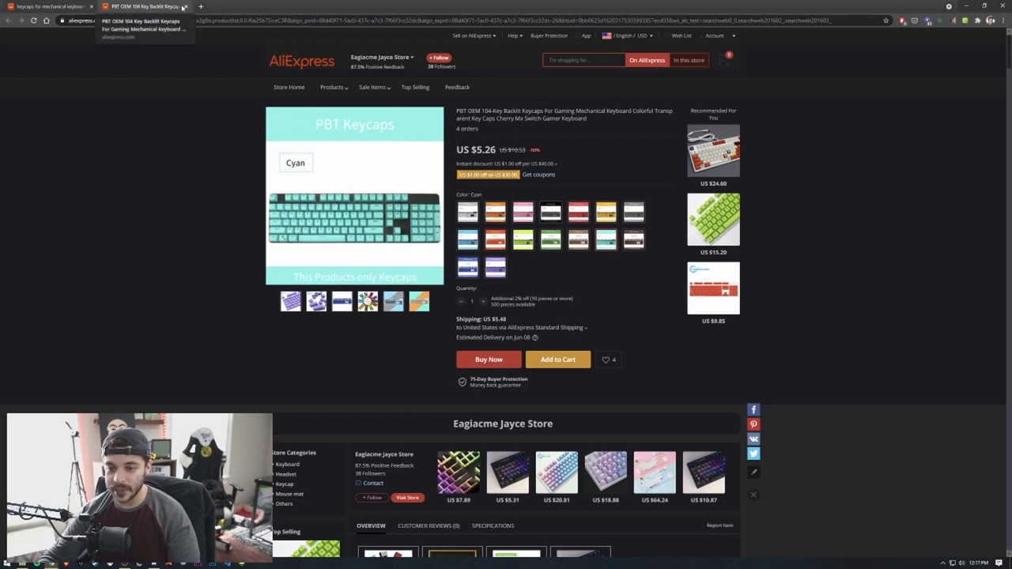
Step: Return to the keyboard case results and set a minimum price of 10
left_click(50, 6)
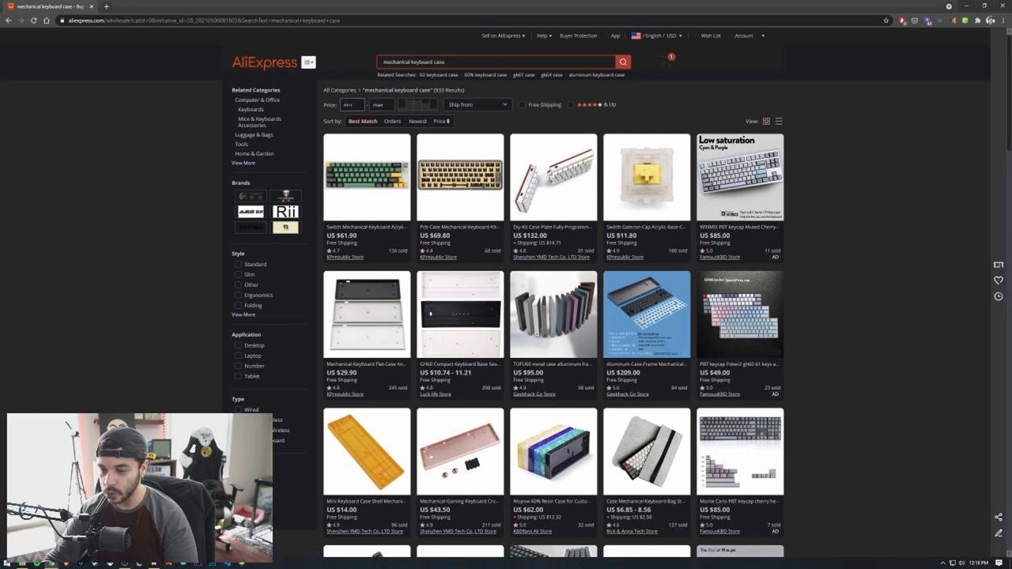
type("10.0")
type("20")
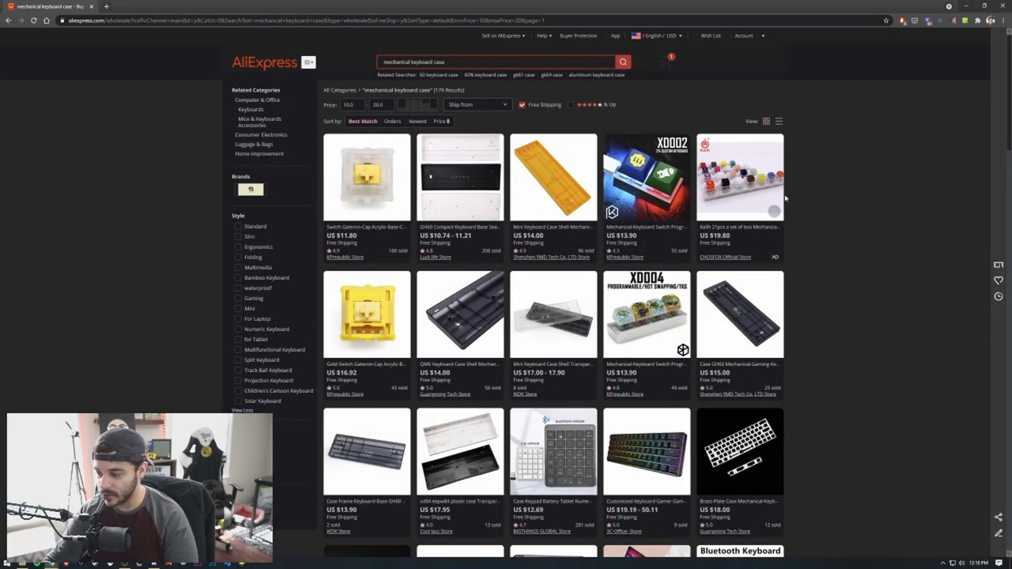
scroll("down", 3)
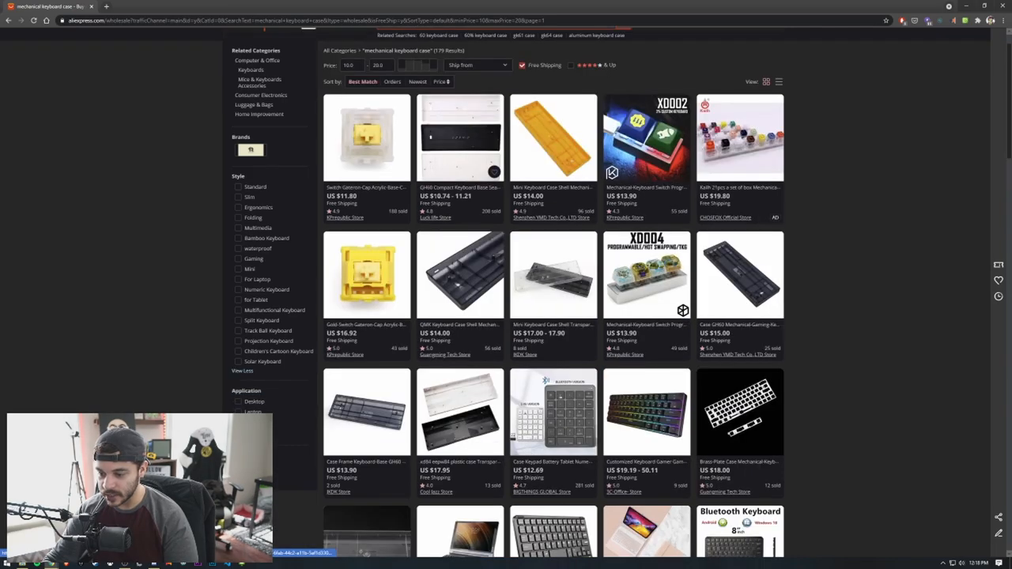
mouse_move(455, 159)
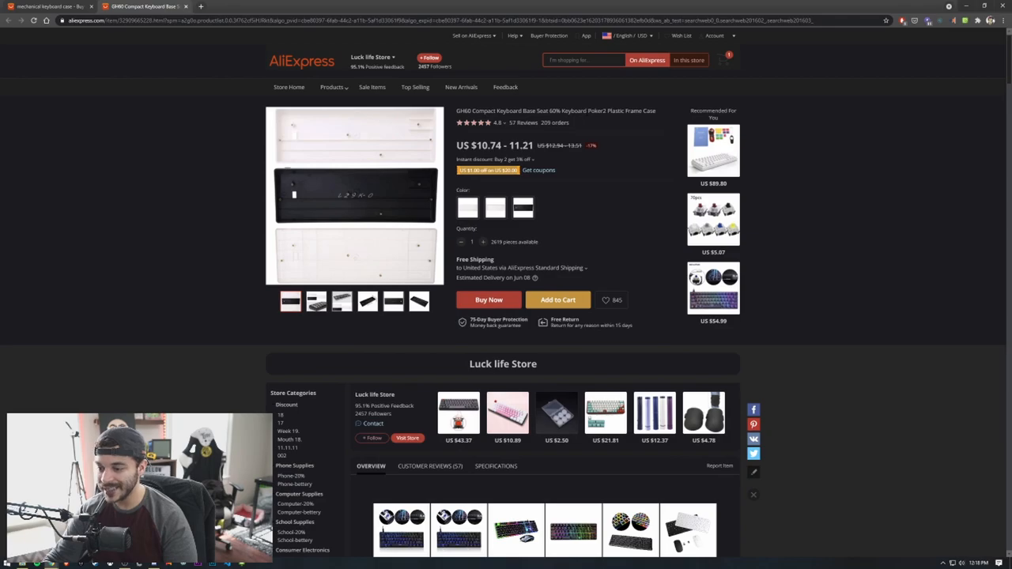
mouse_move(648, 119)
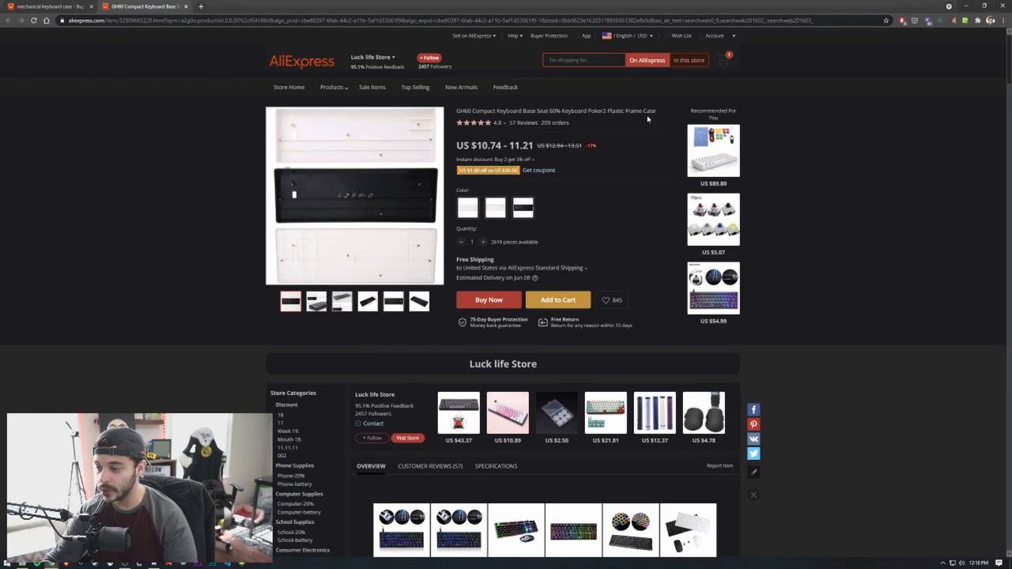
Step: Browse the GH60 compact case listing's photos, dimensions and reviews
scroll("down", 3)
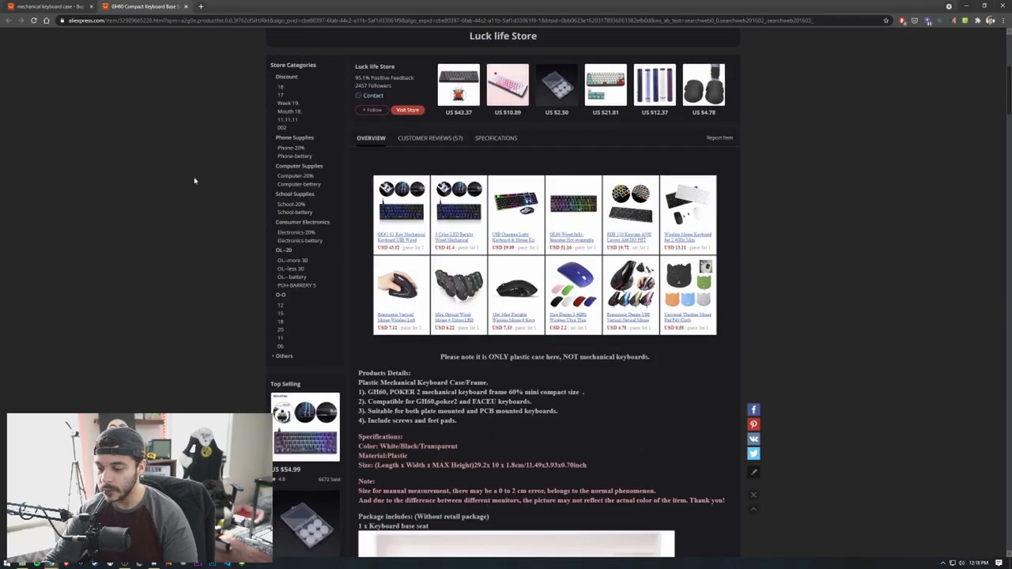
scroll("down", 3)
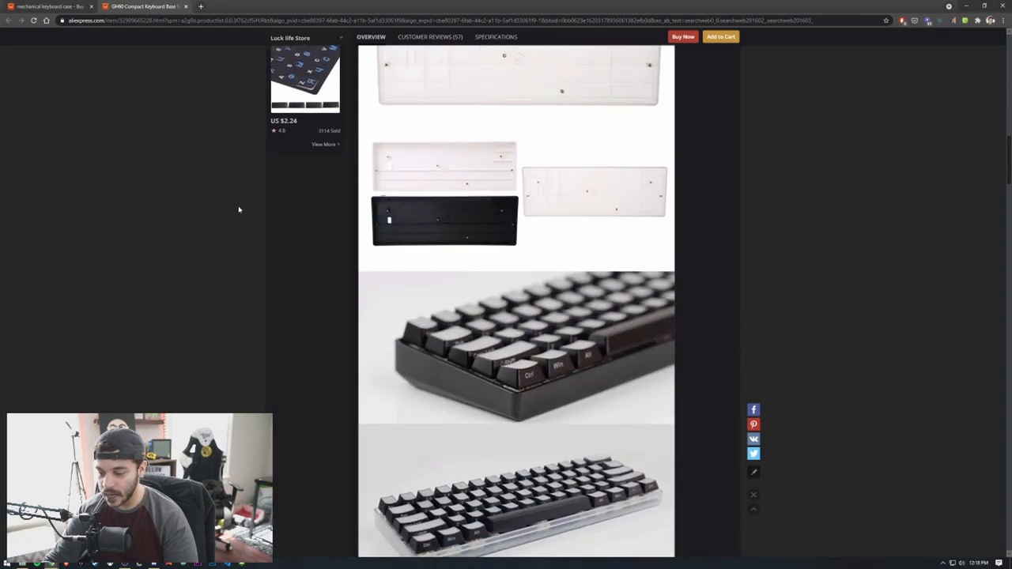
scroll("down", 3)
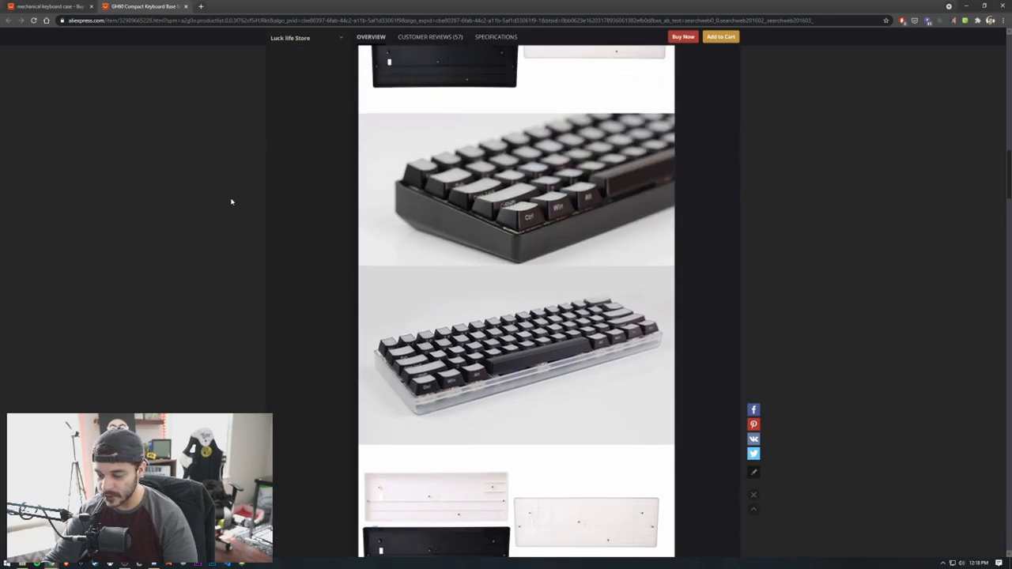
scroll("down", 3)
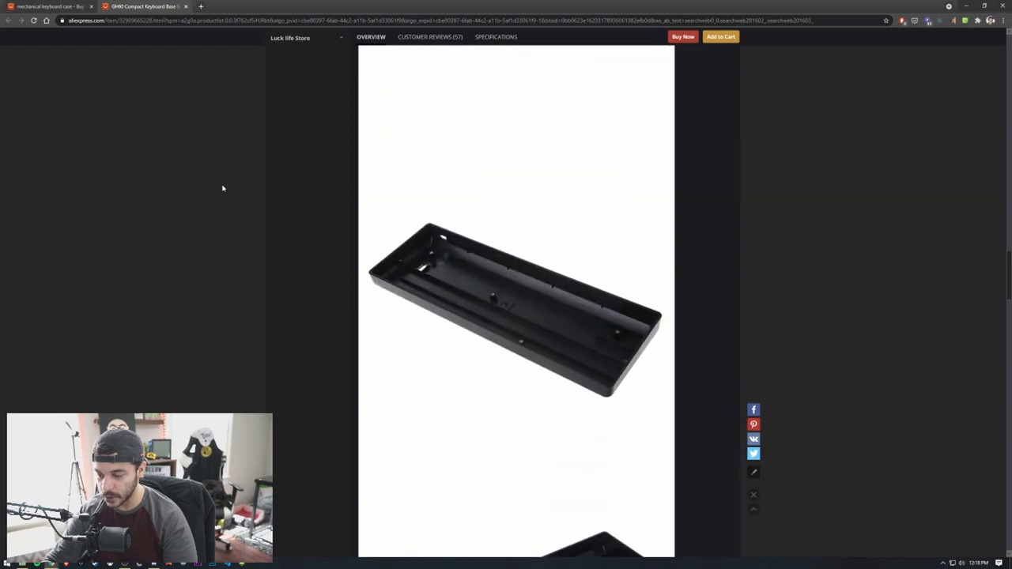
scroll("down", 3)
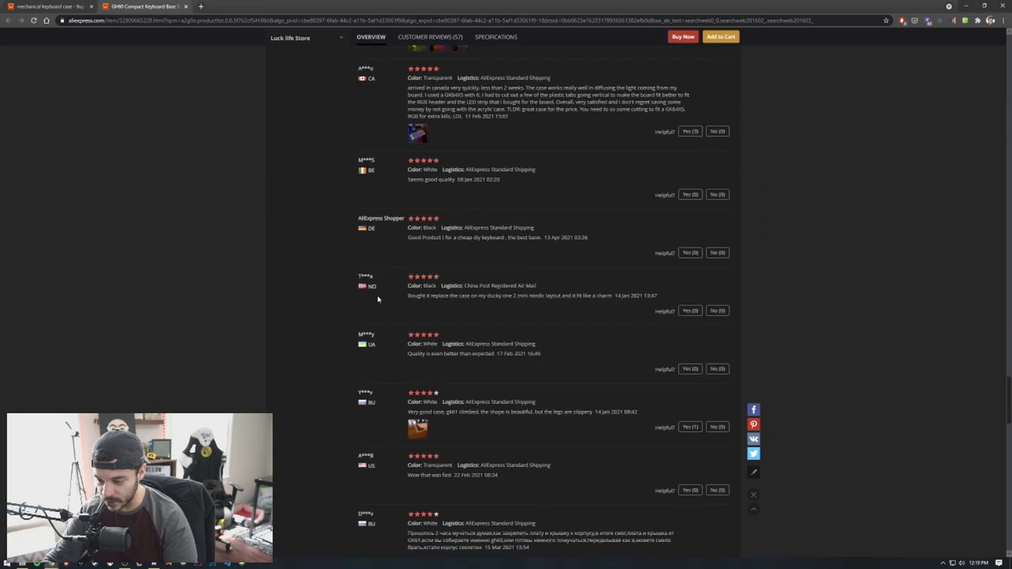
scroll("up", 3)
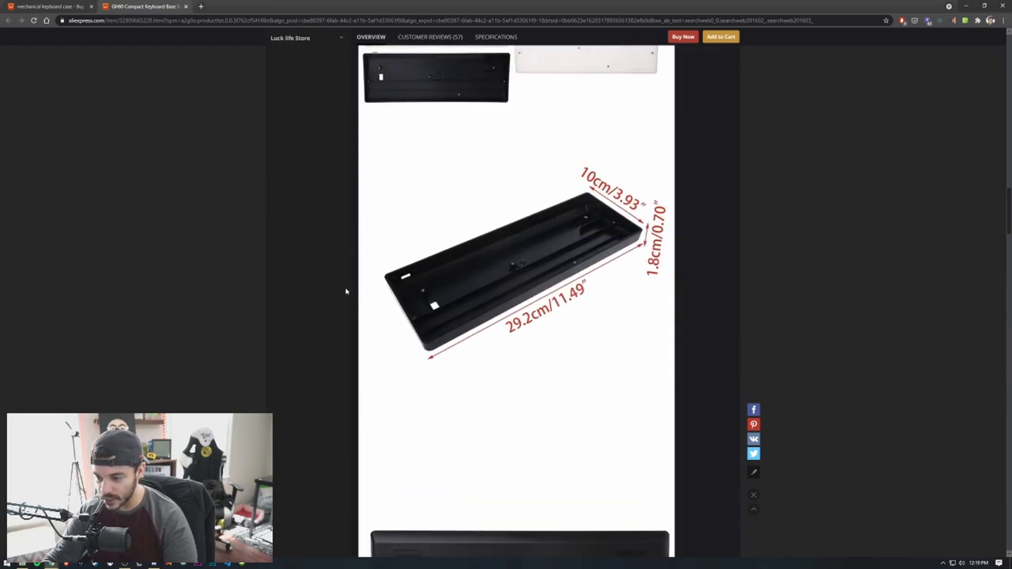
scroll("up", 3)
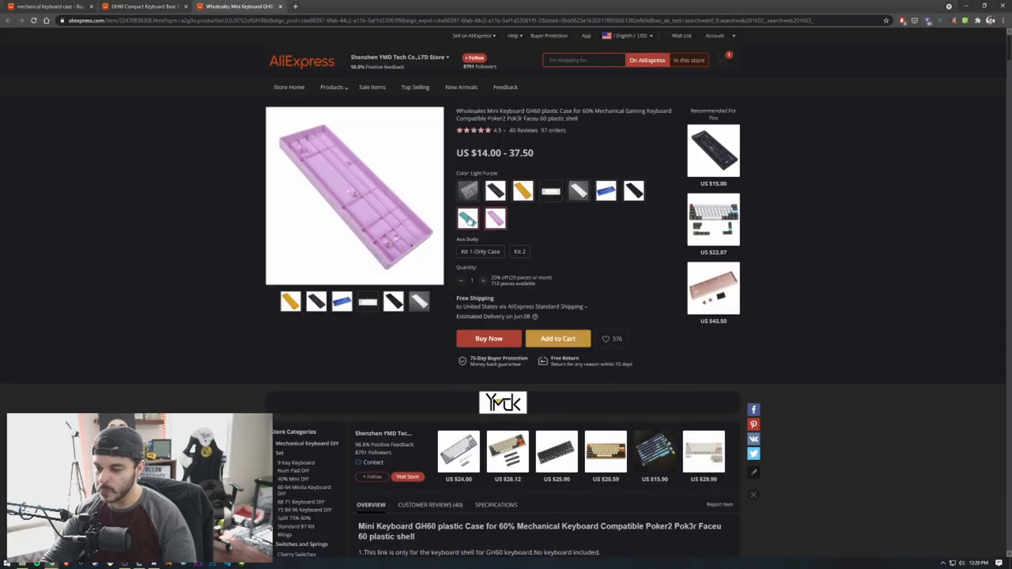
Step: Select the cyan colour and the Kit 1 case-only option for the GH60 case
left_click(466, 219)
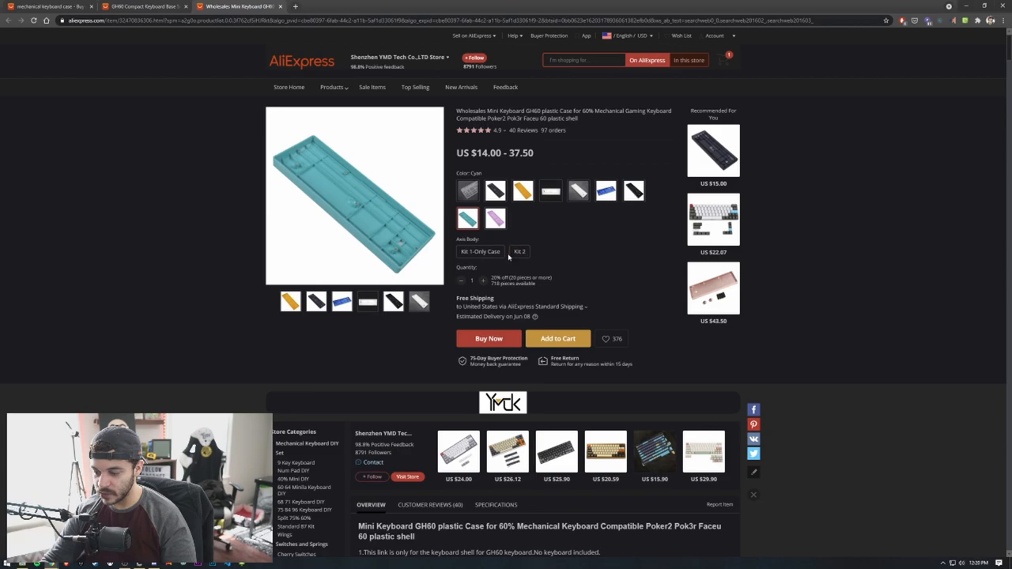
left_click(481, 252)
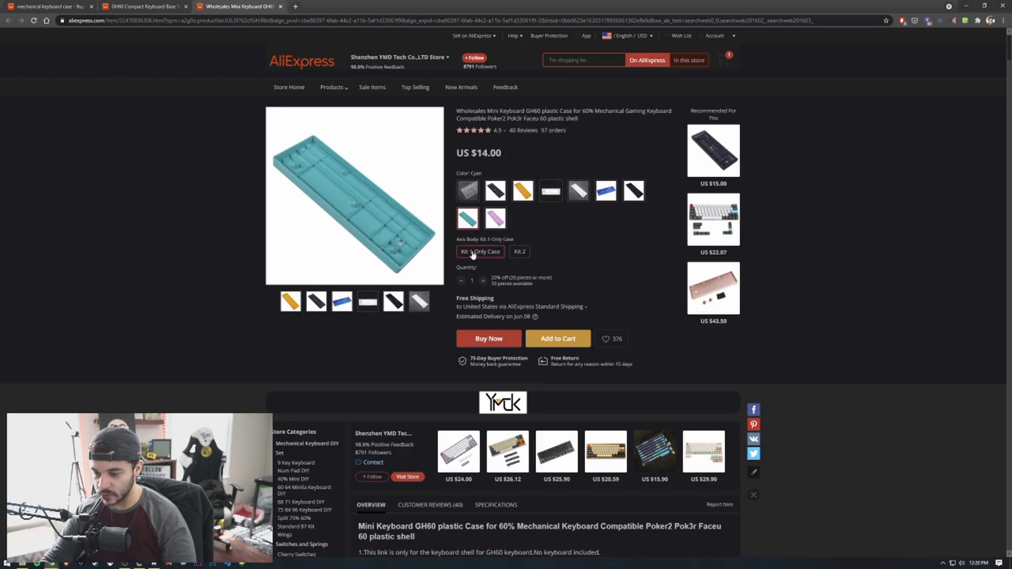
scroll("down", 3)
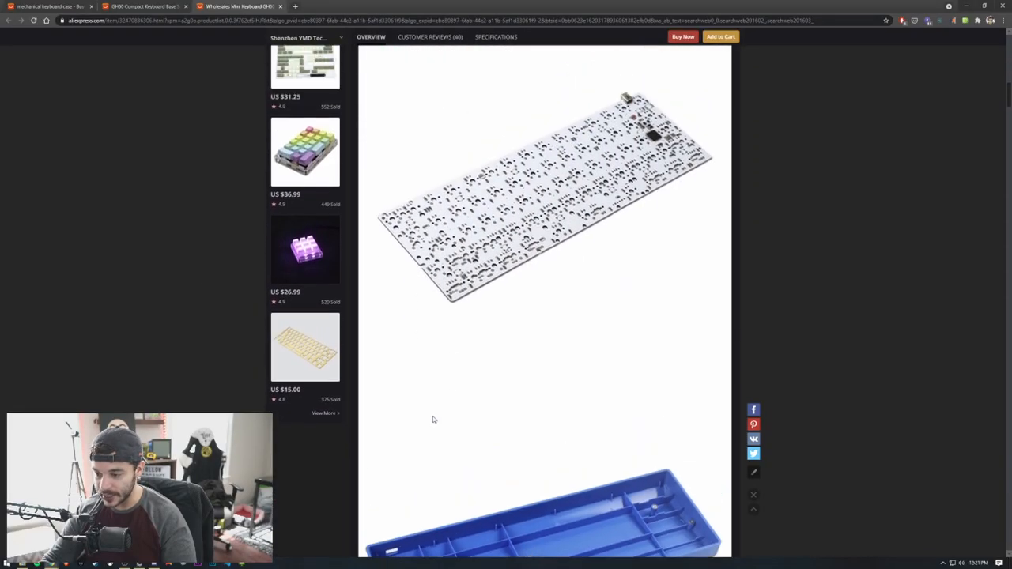
scroll("down", 3)
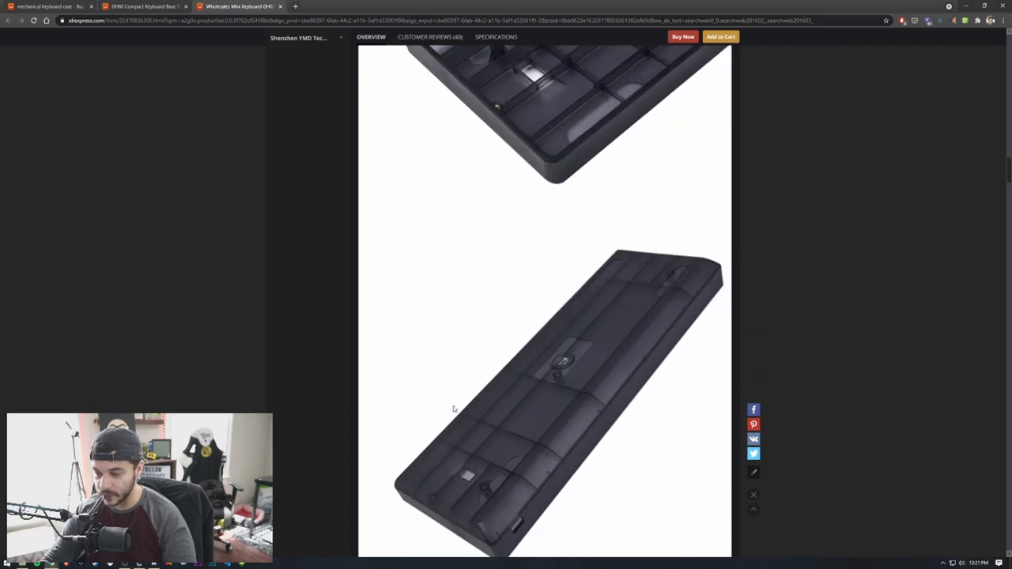
Step: Look through the case's images and buyer review photos, then return to the options
scroll("down", 3)
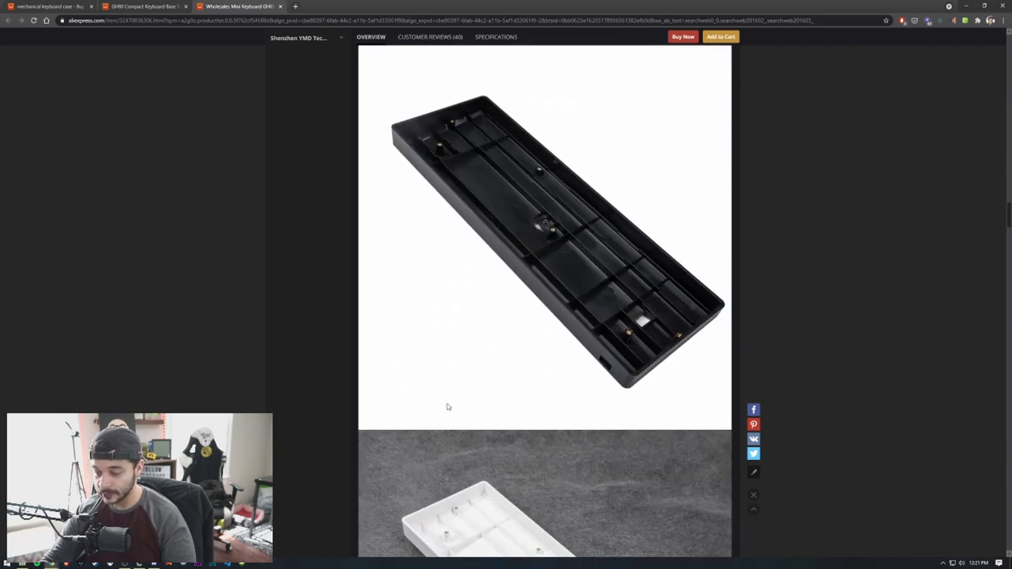
scroll("down", 3)
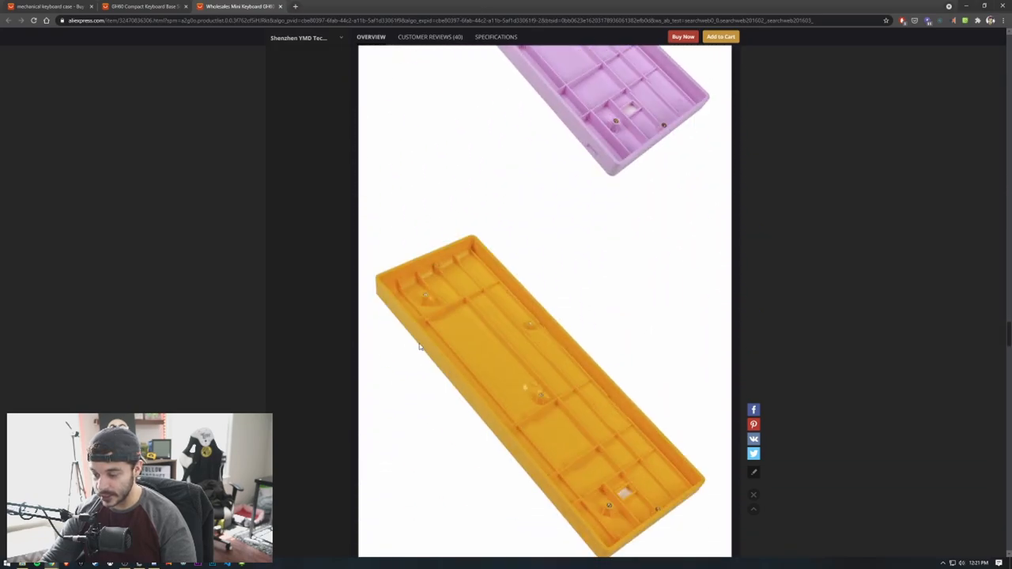
scroll("down", 3)
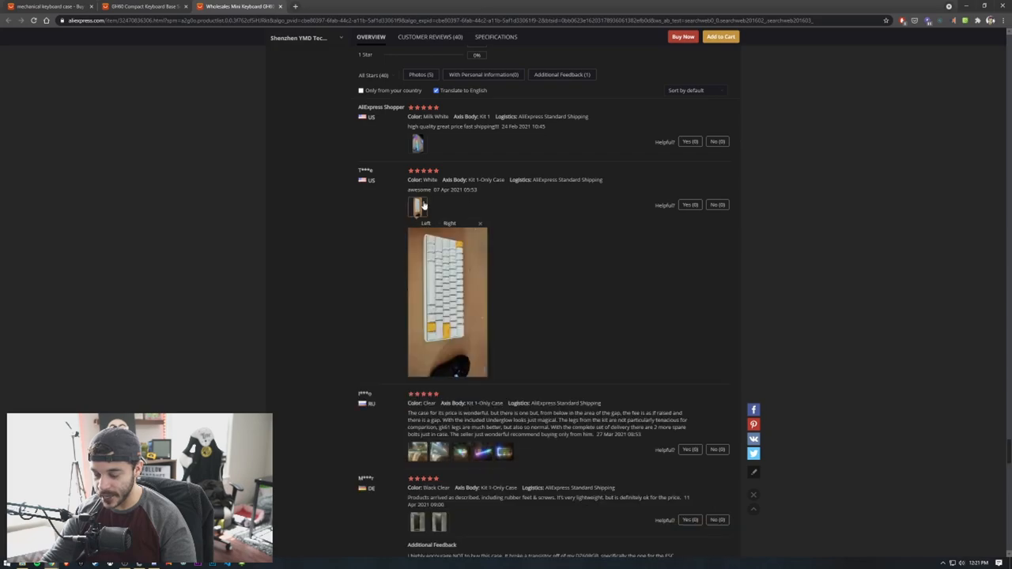
mouse_move(503, 255)
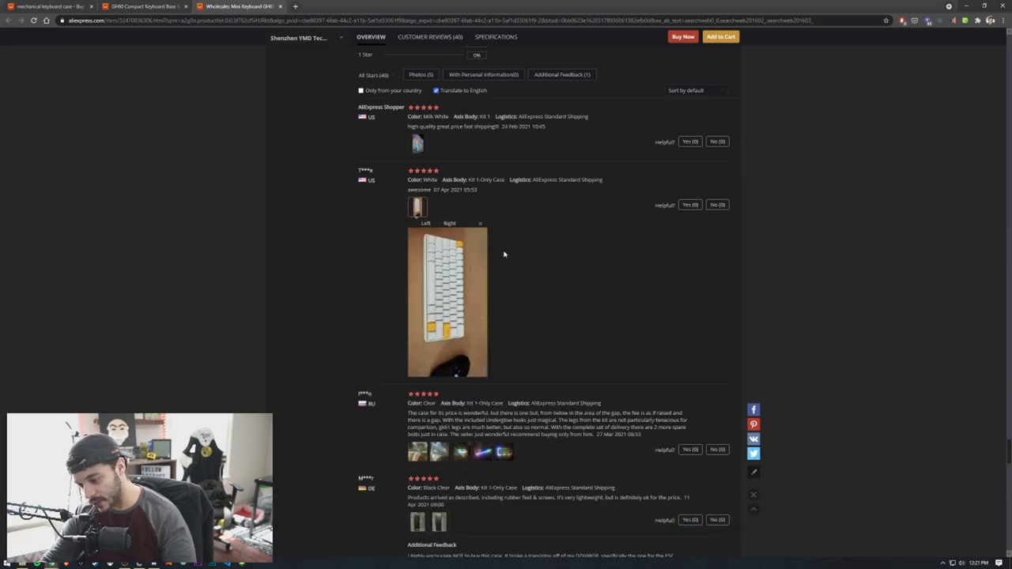
left_click(480, 223)
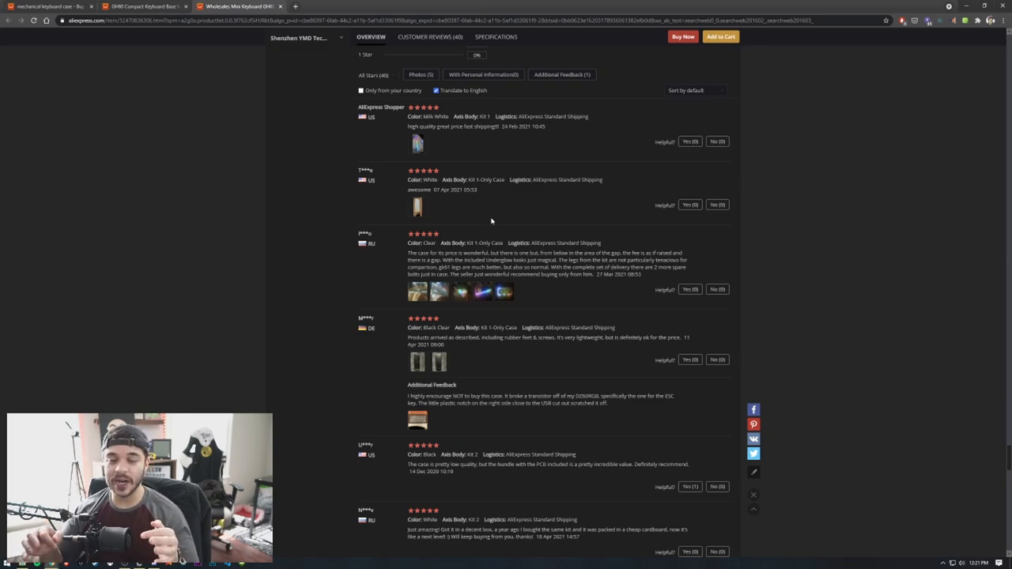
scroll("up", 3)
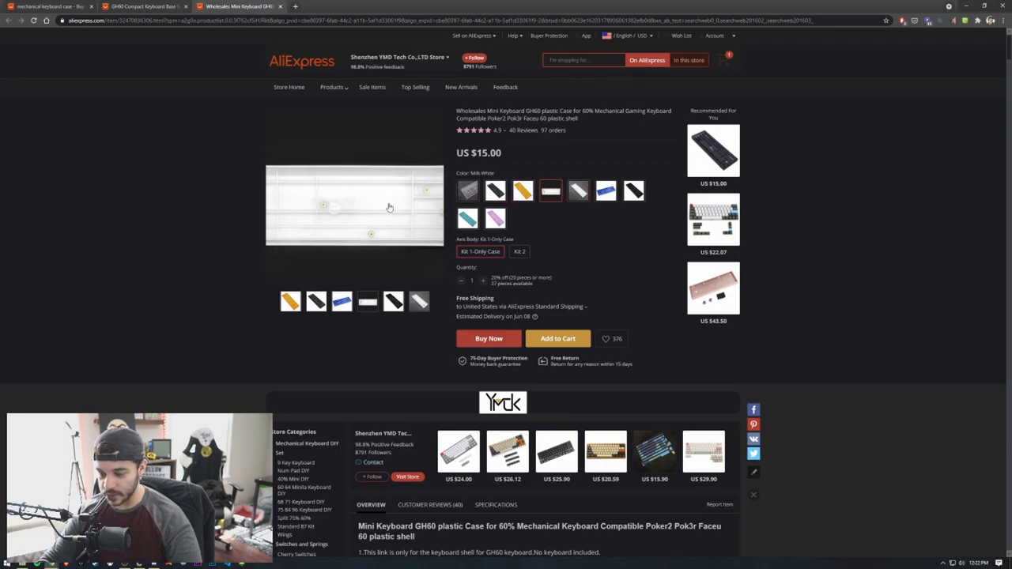
Step: Set the GH60 case to milk white with Kit 2
left_click(579, 190)
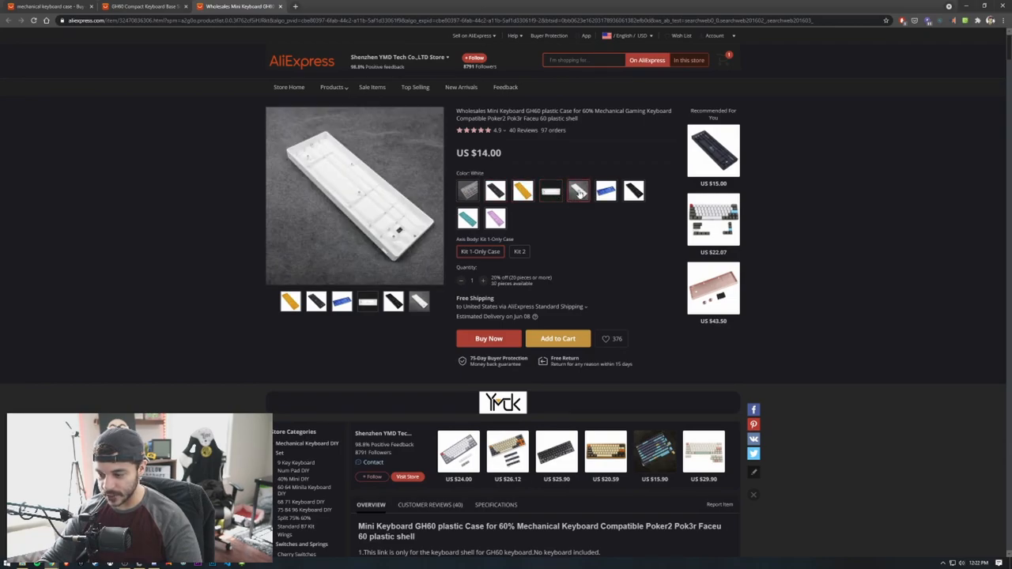
left_click(550, 189)
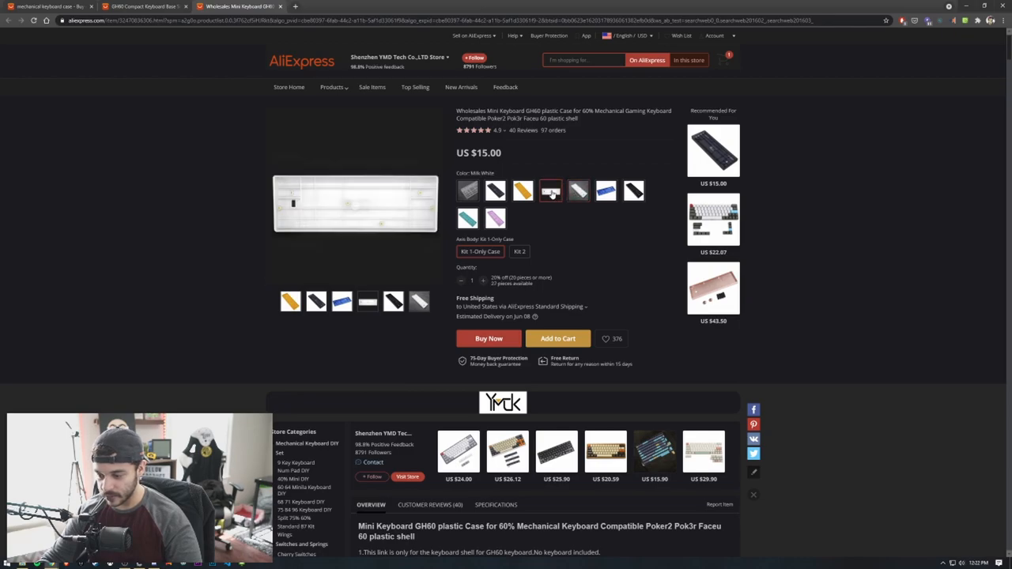
left_click(519, 252)
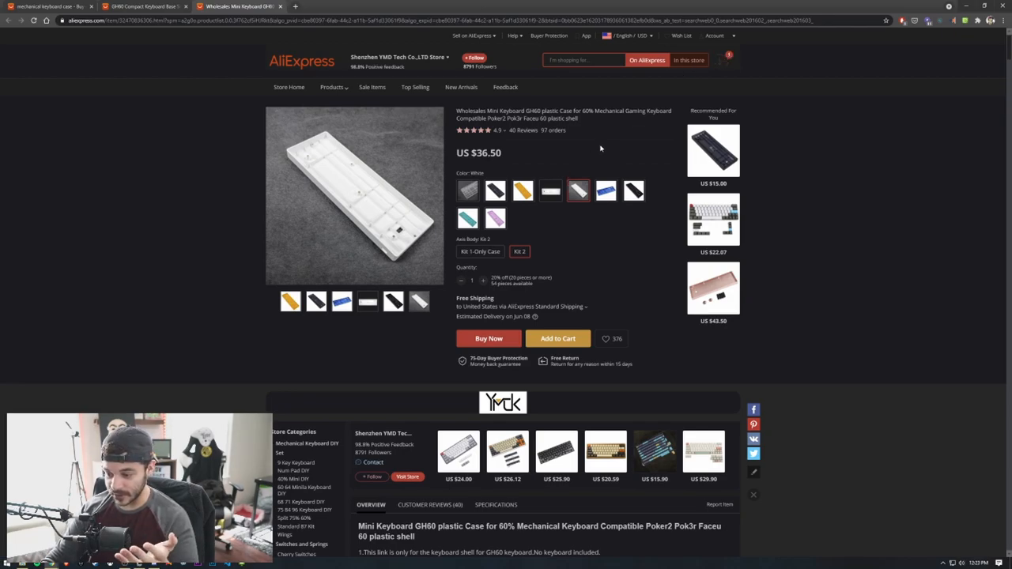
mouse_move(588, 169)
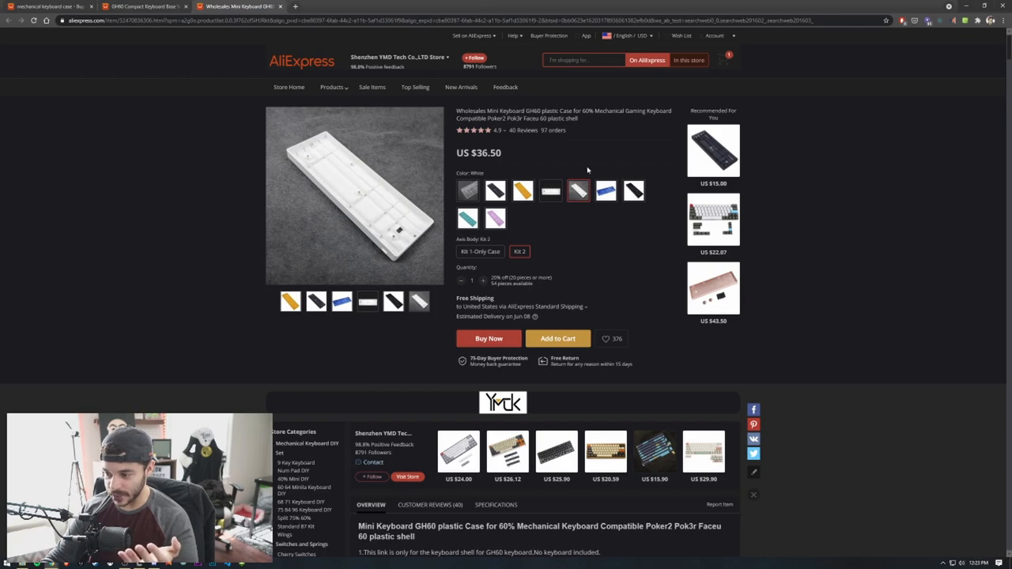
Step: Review the case product description, then open the shopping cart with both items
scroll("down", 3)
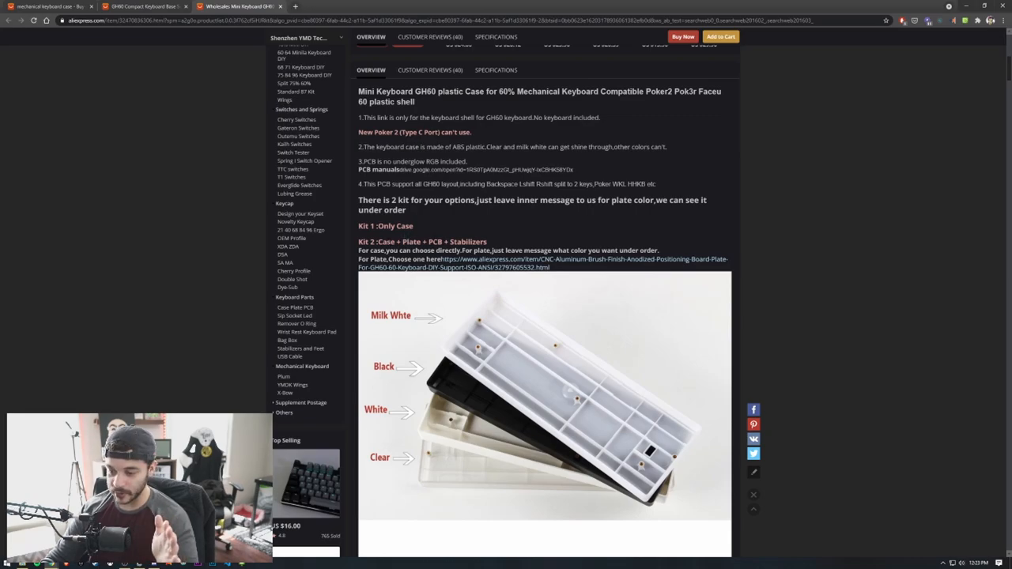
scroll("down", 3)
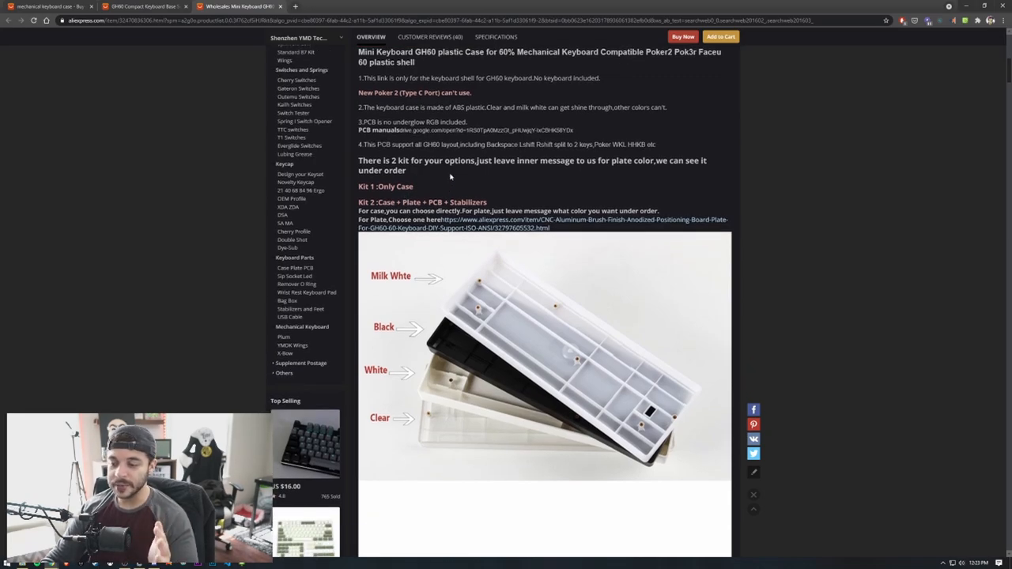
scroll("down", 3)
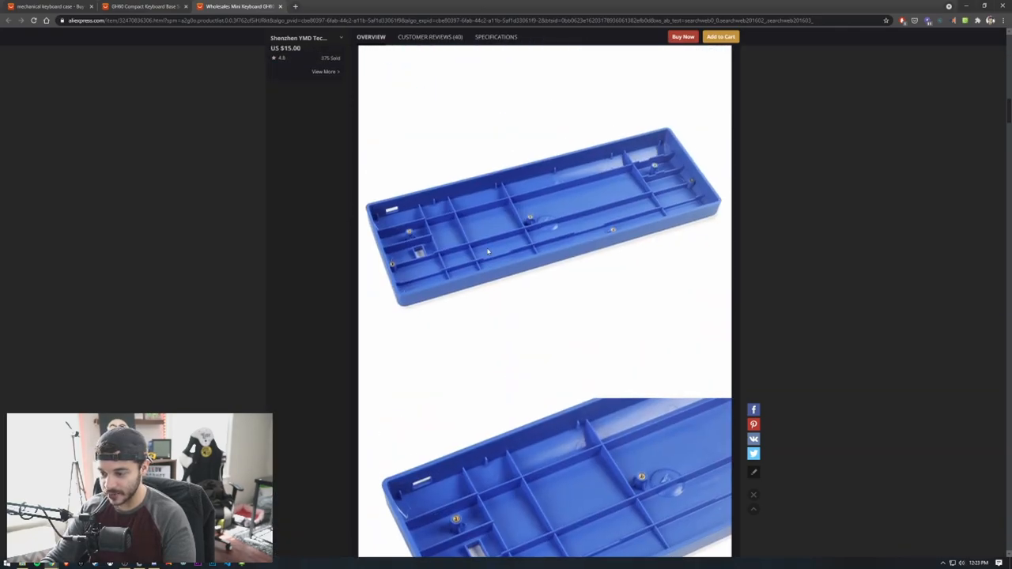
scroll("down", 3)
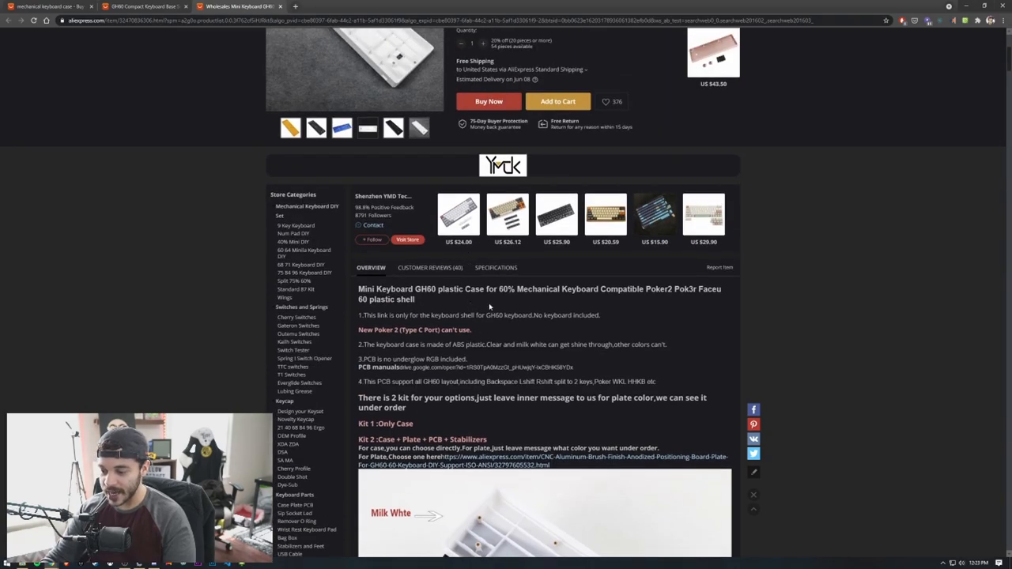
mouse_move(596, 301)
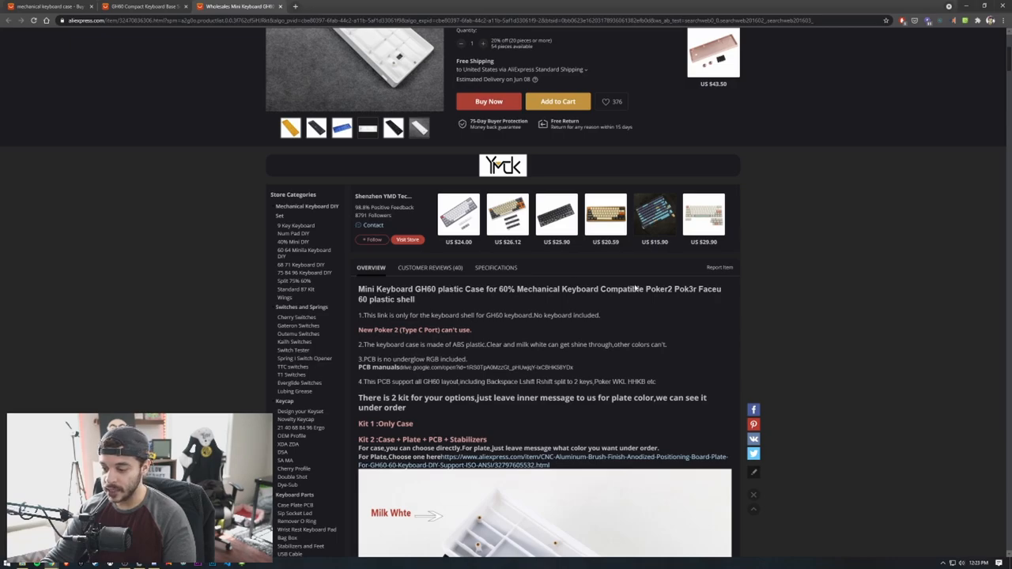
left_click(557, 101)
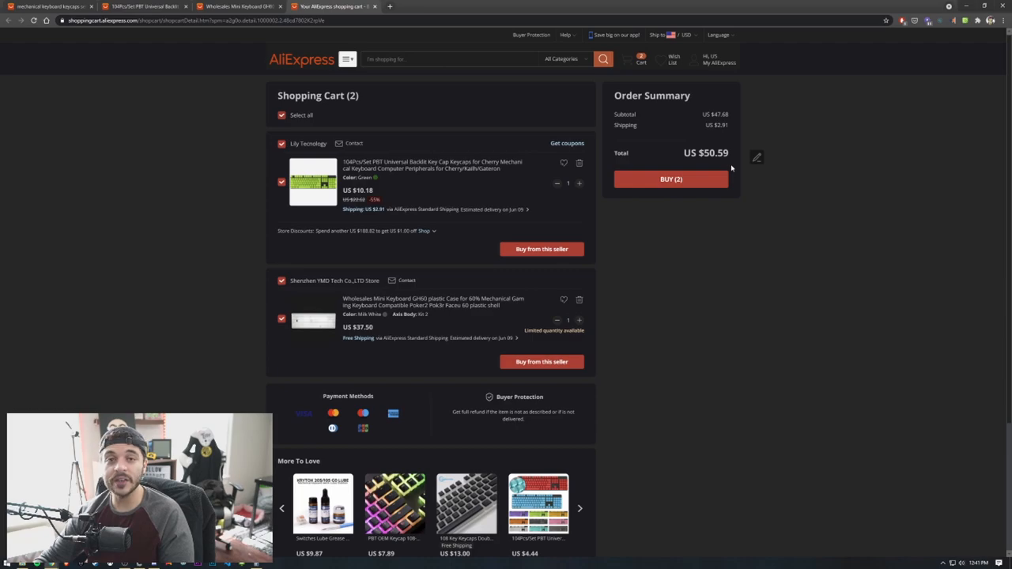
mouse_move(411, 311)
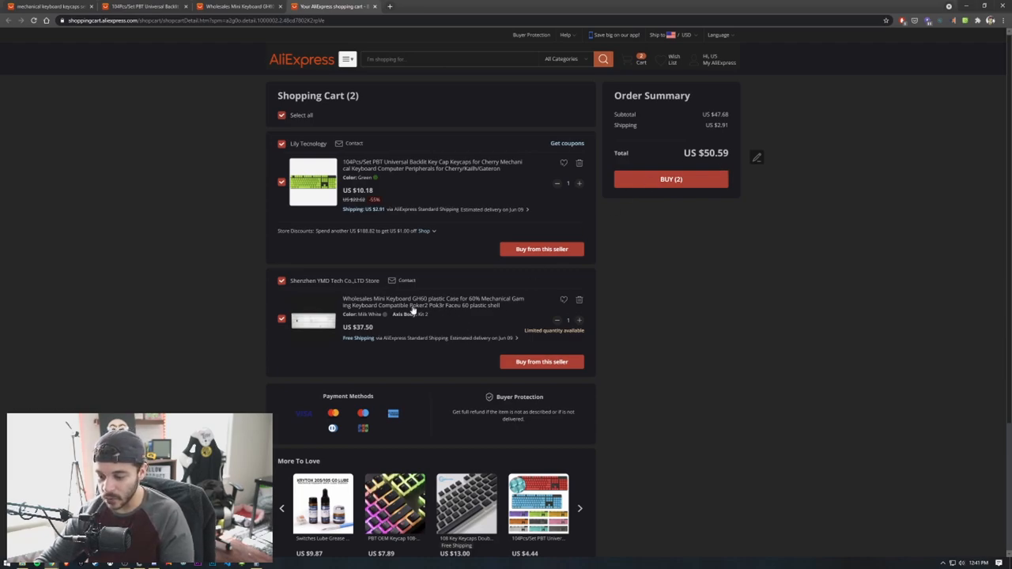
mouse_move(196, 91)
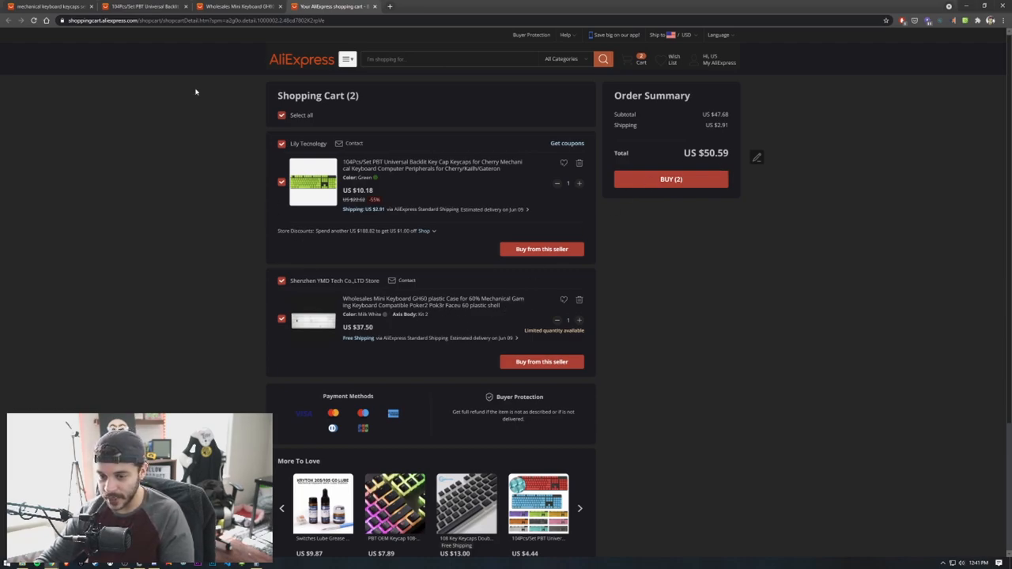
mouse_move(324, 6)
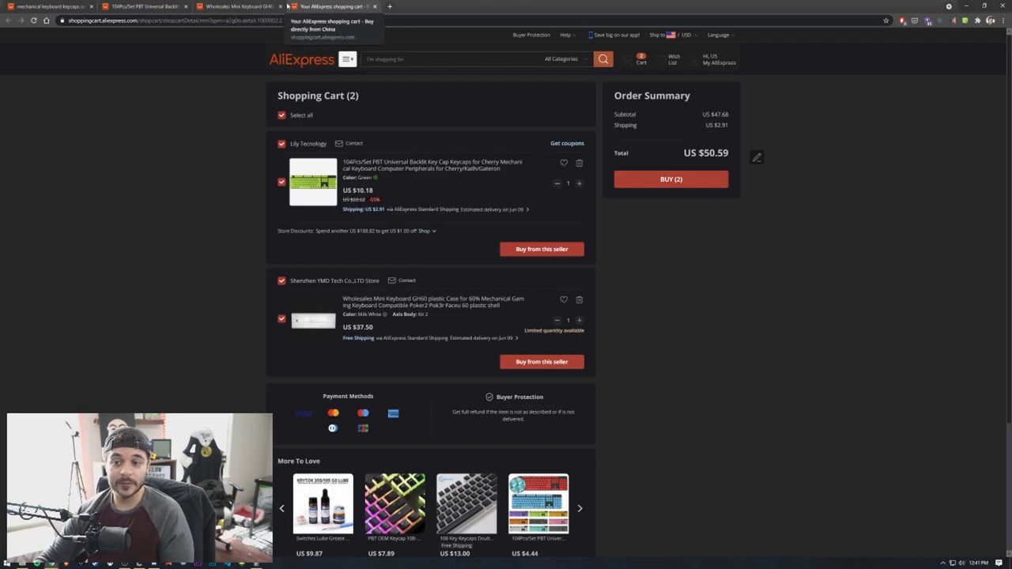
Step: Go back to the mechanical keyboard search results tab
left_click(47, 7)
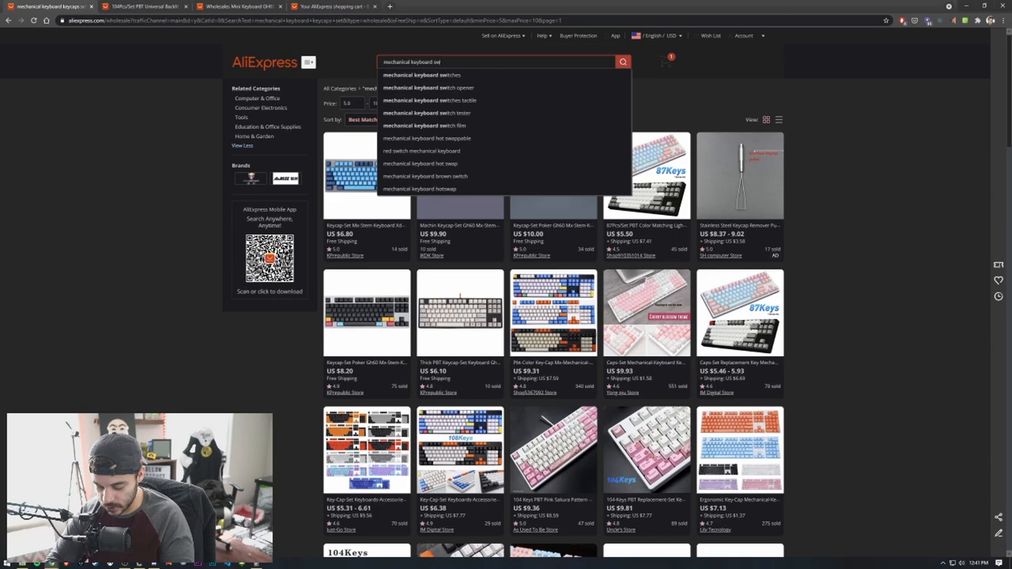
Step: Search for mechanical keyboard switches and browse down to the Gateron SMD switches listing
type("s")
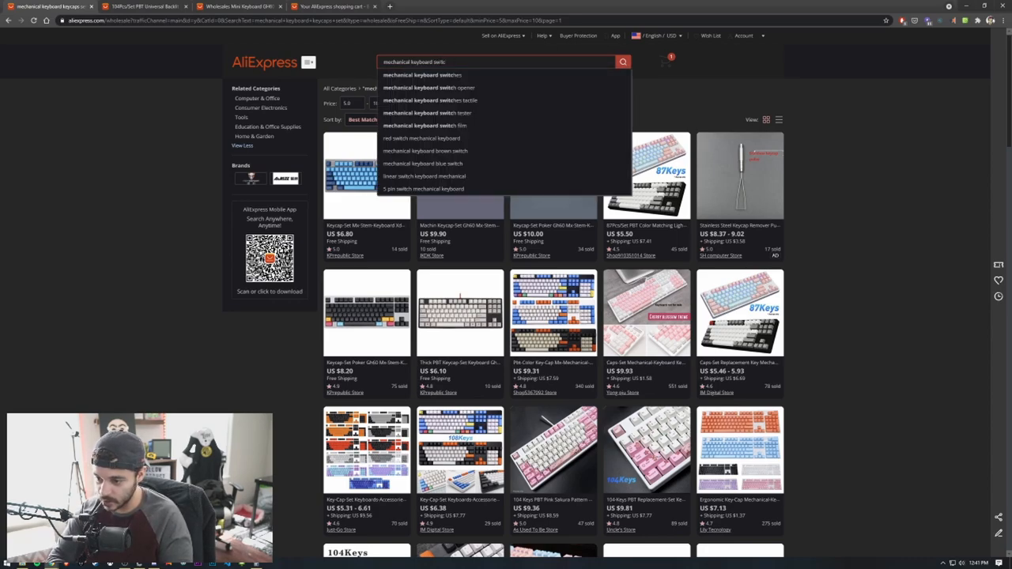
left_click(421, 74)
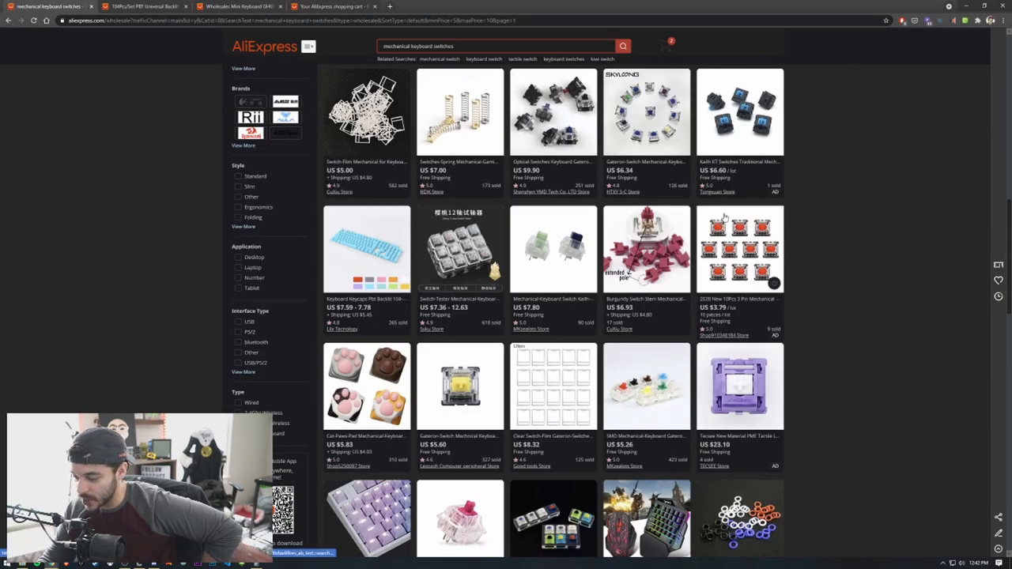
scroll("down", 3)
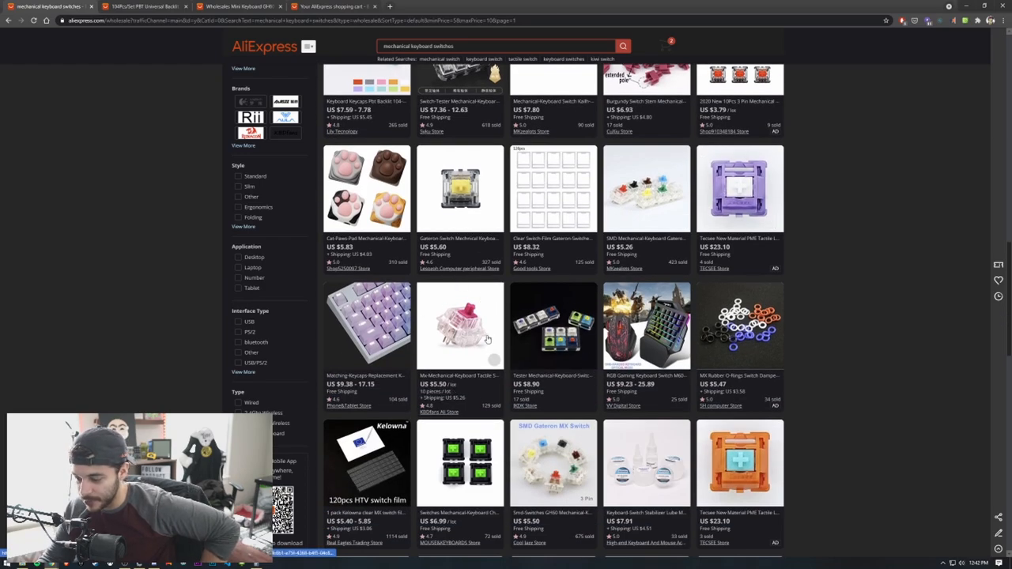
scroll("down", 3)
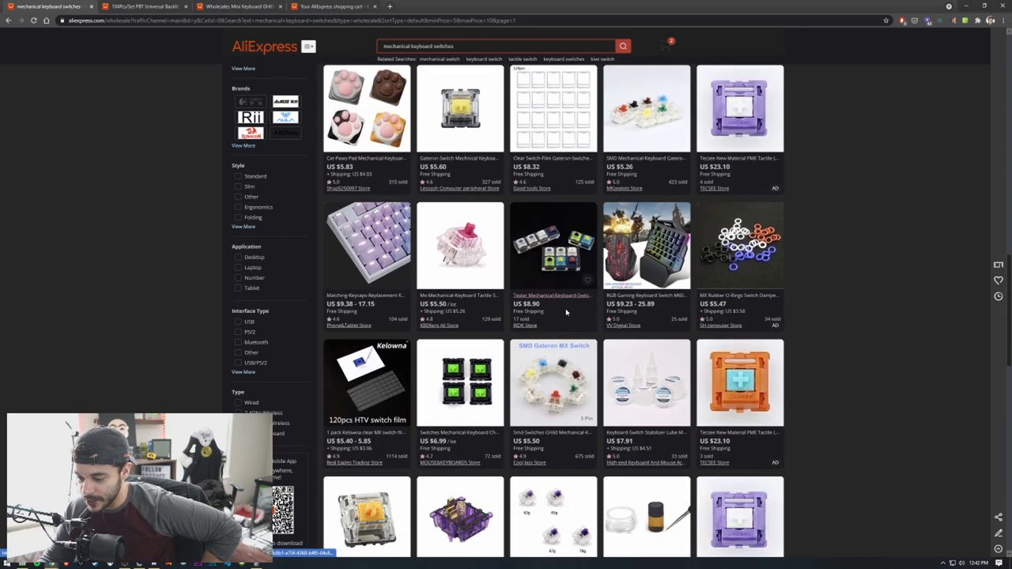
scroll("down", 3)
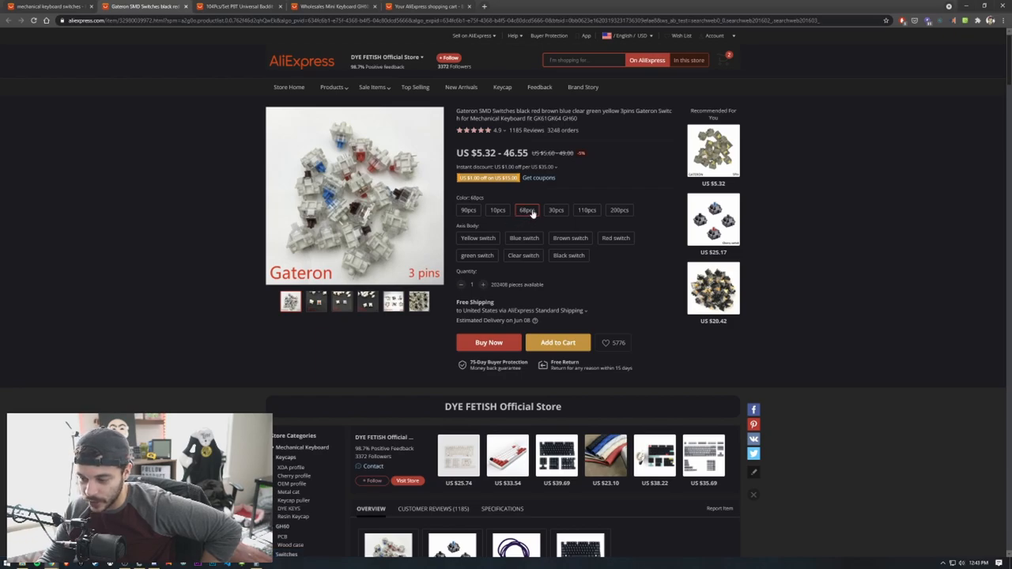
Step: Add the 68-piece yellow Gateron switch pack to the cart and view the three-item cart
left_click(477, 237)
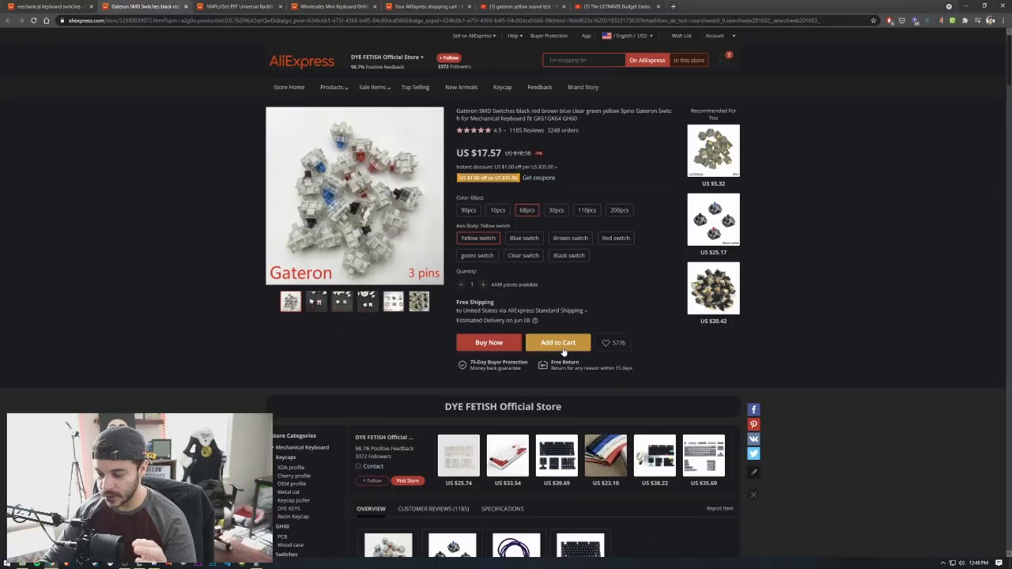
left_click(558, 341)
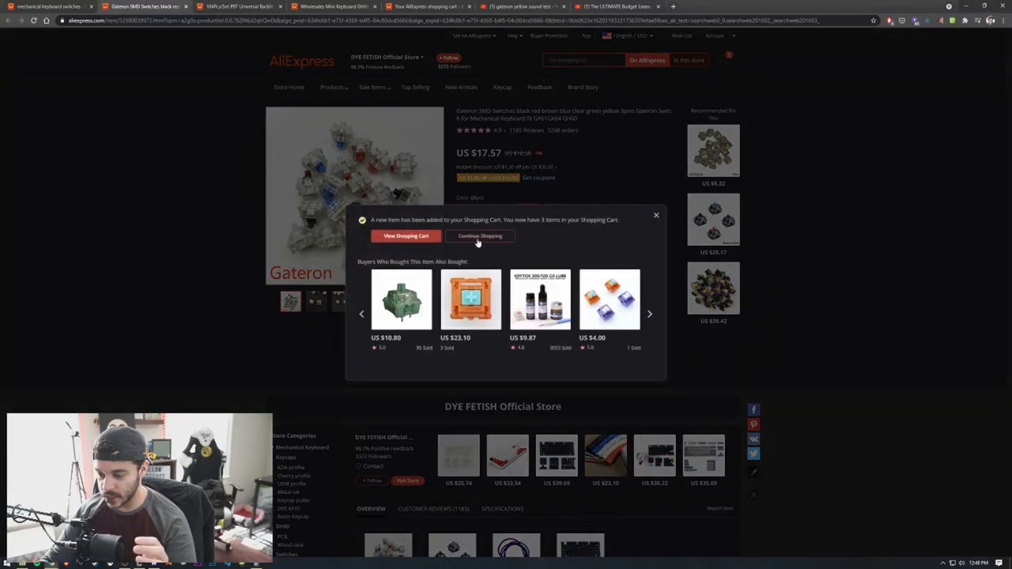
left_click(481, 238)
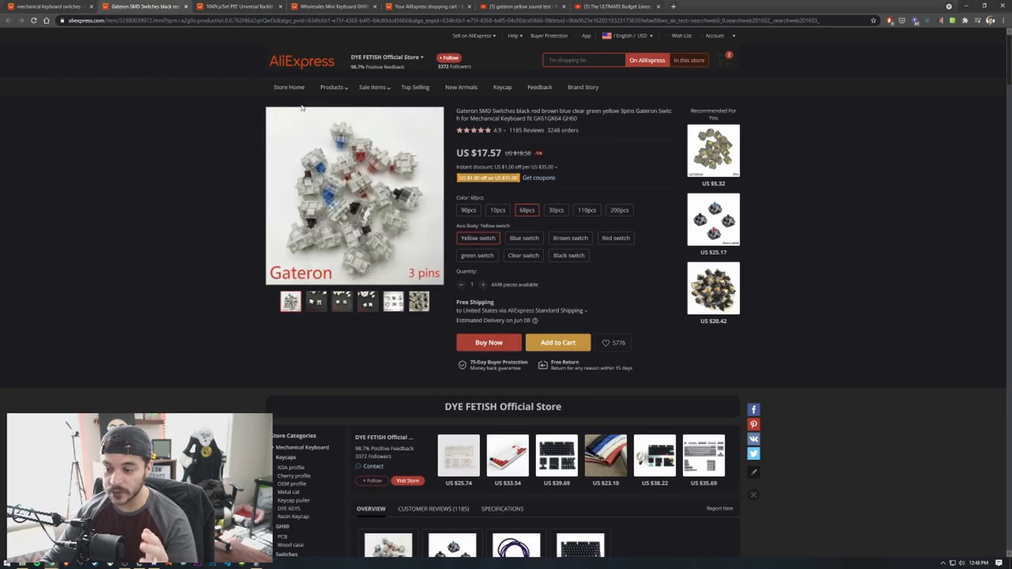
left_click(427, 6)
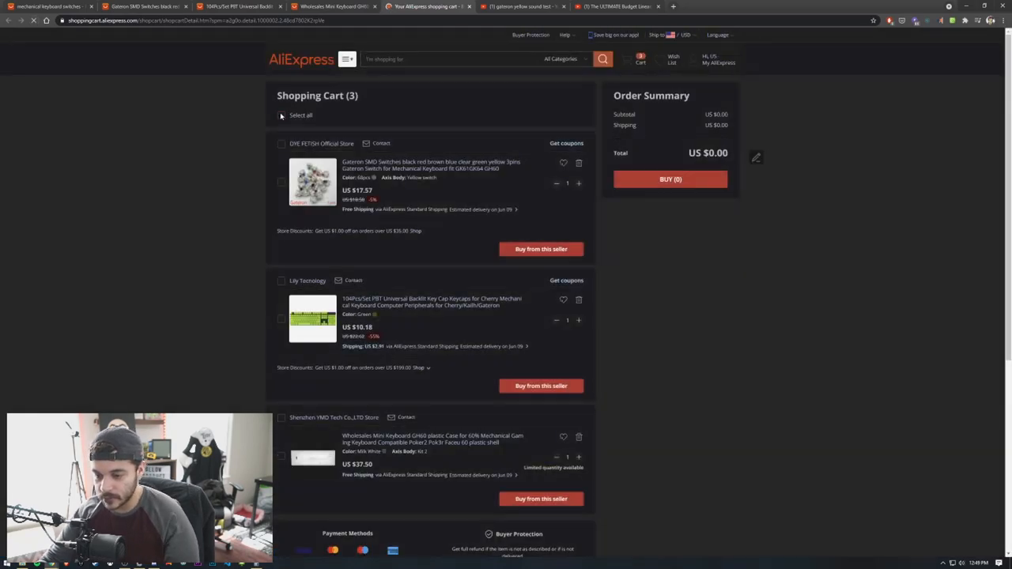
Step: Select all three cart items and buy them, reaching the Orders page
left_click(282, 116)
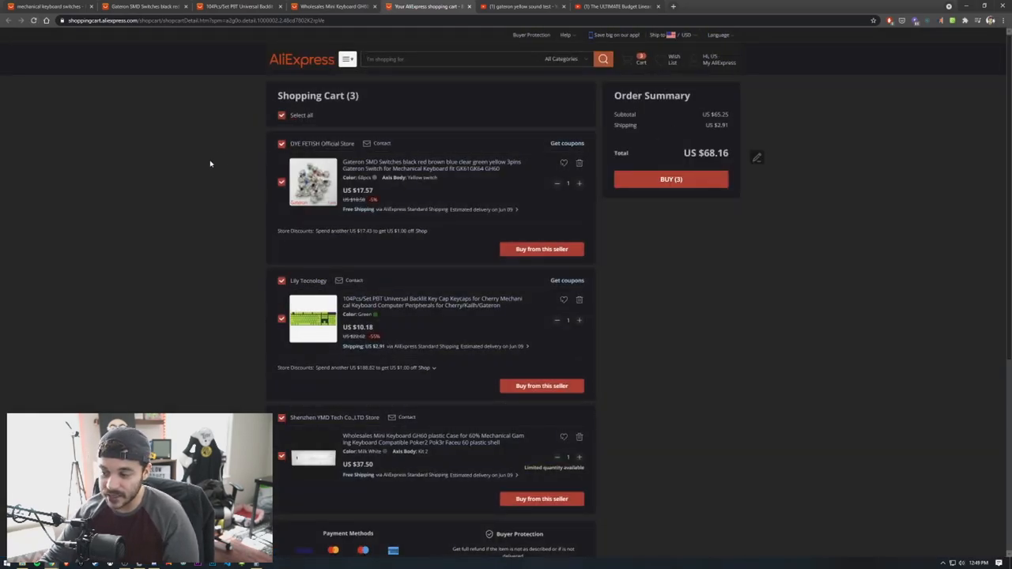
mouse_move(222, 202)
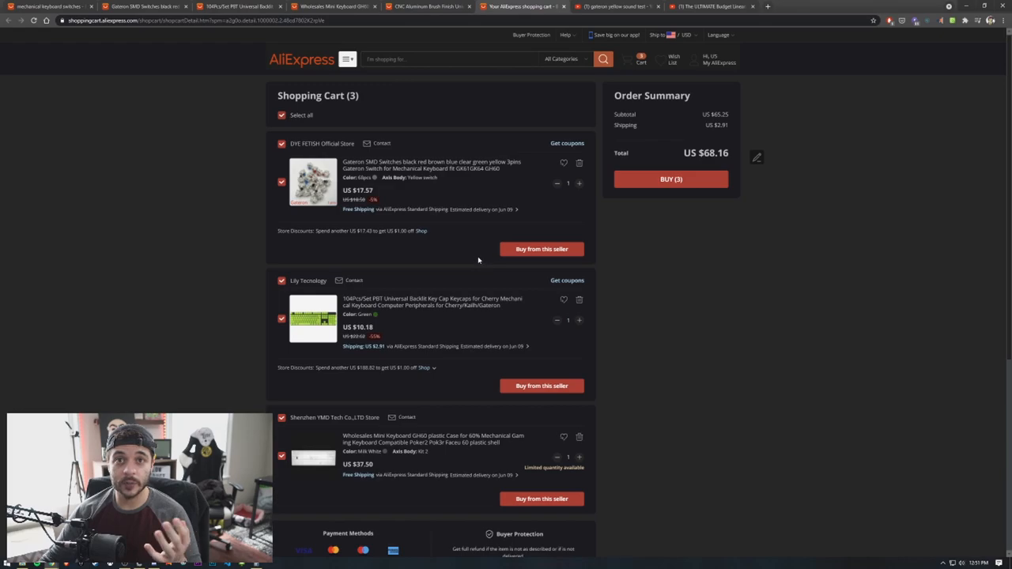
mouse_move(487, 273)
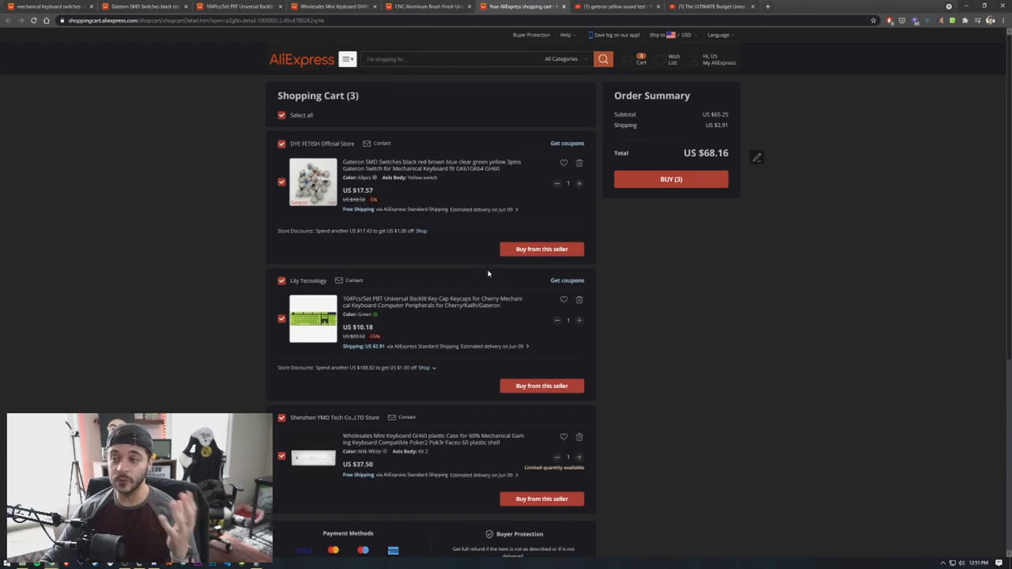
mouse_move(506, 170)
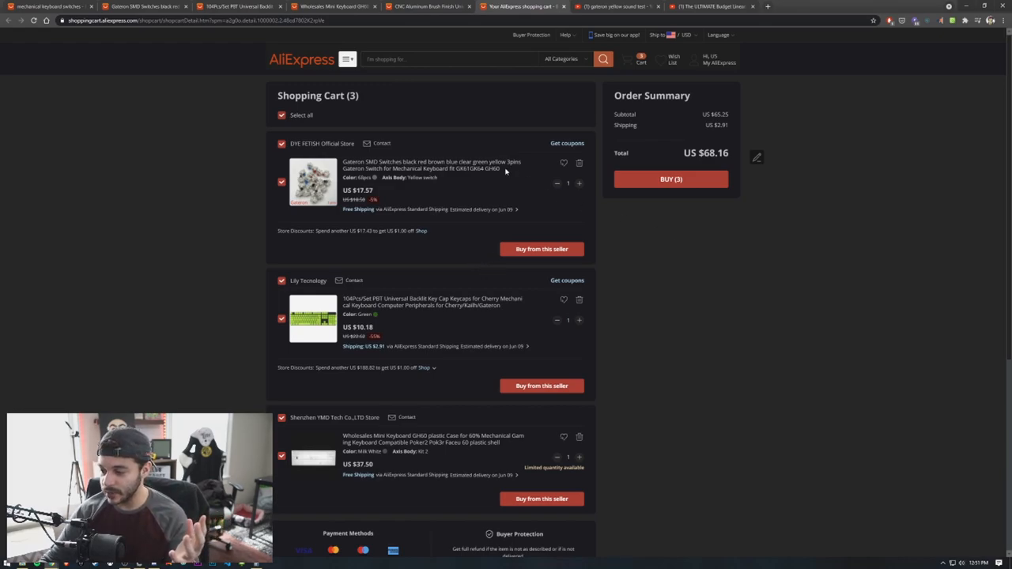
mouse_move(671, 179)
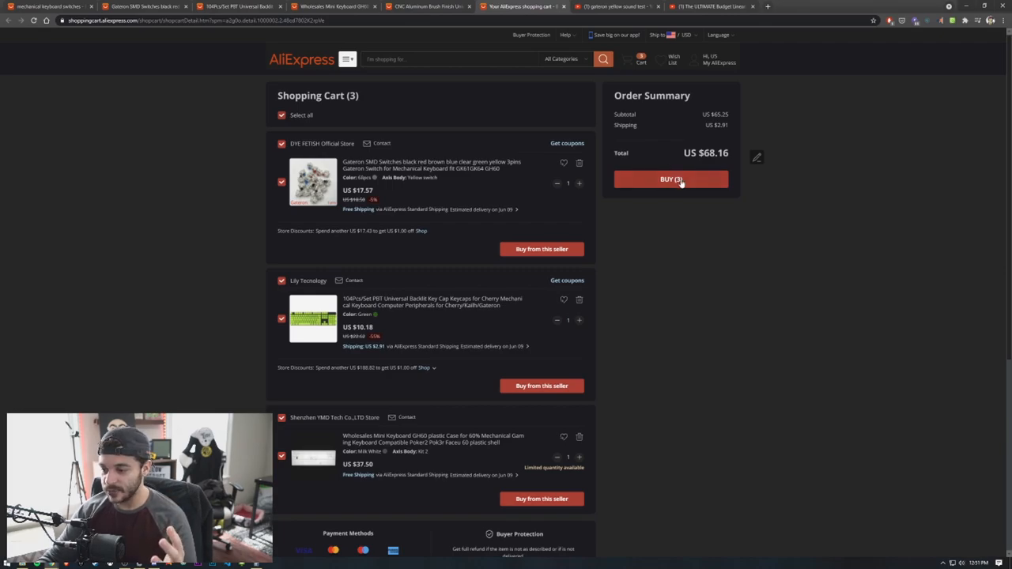
left_click(671, 180)
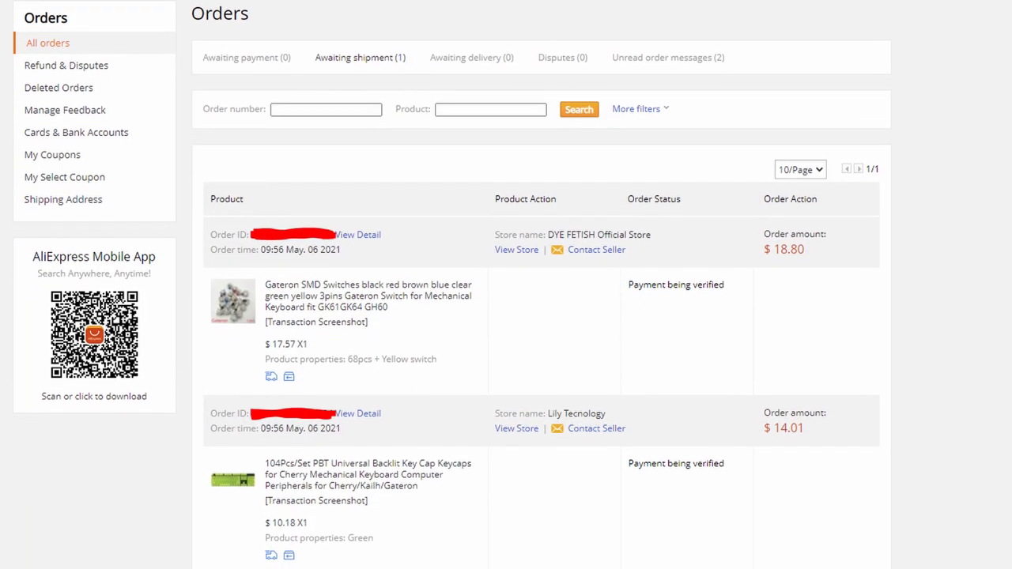
scroll("down", 3)
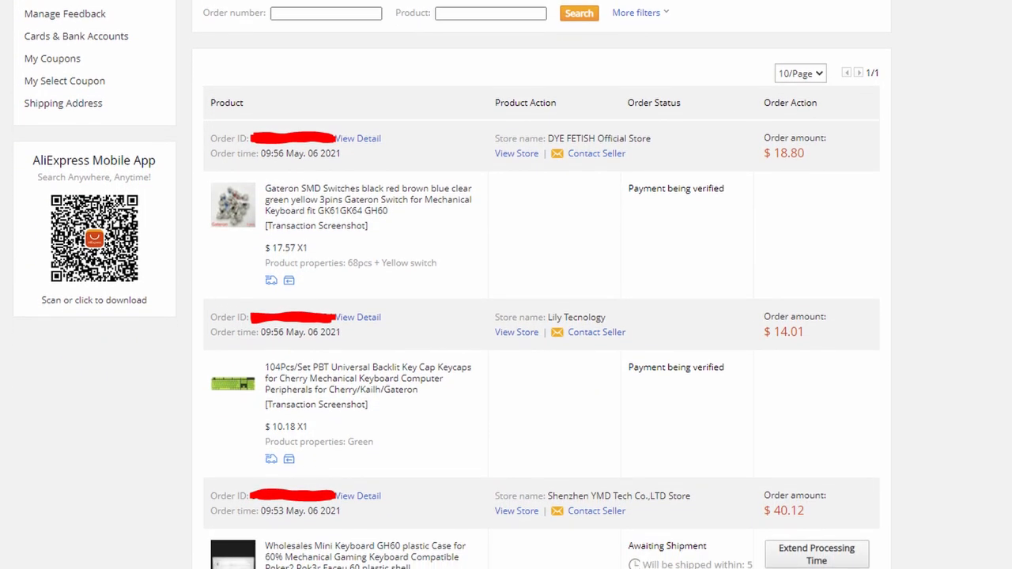
scroll("down", 3)
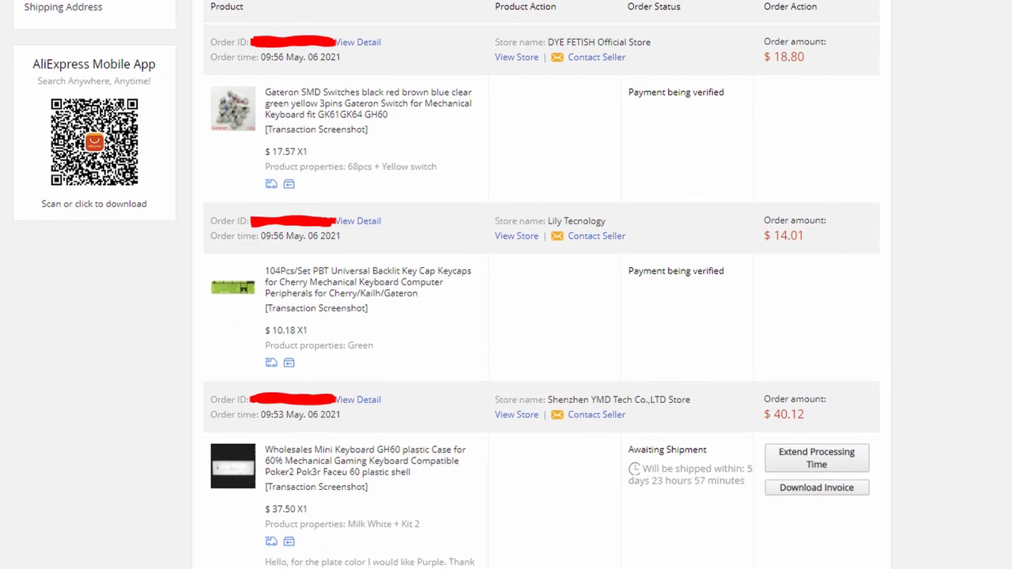
scroll("down", 3)
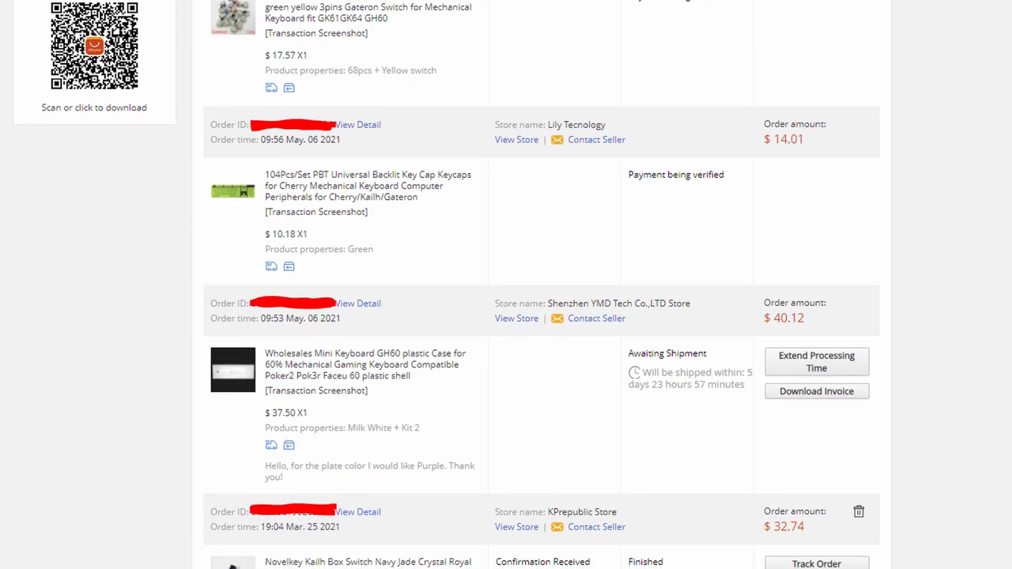